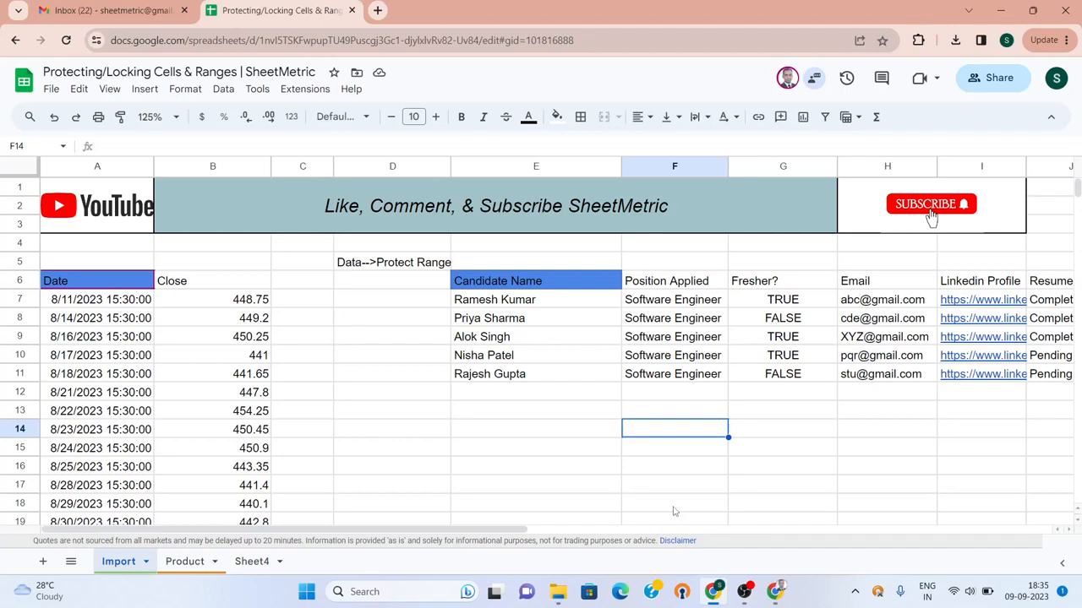
{"action": "mouse_move", "coordinate": [321, 335]}
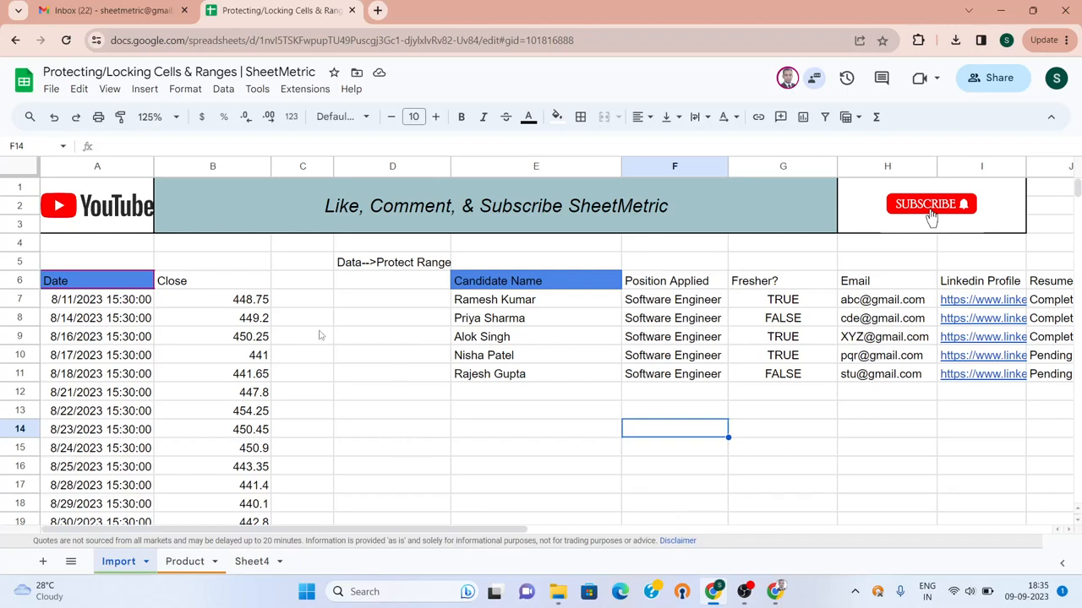
Select cell A6, the Date header on the Import sheet
{"action": "left_click", "coordinate": [85, 280]}
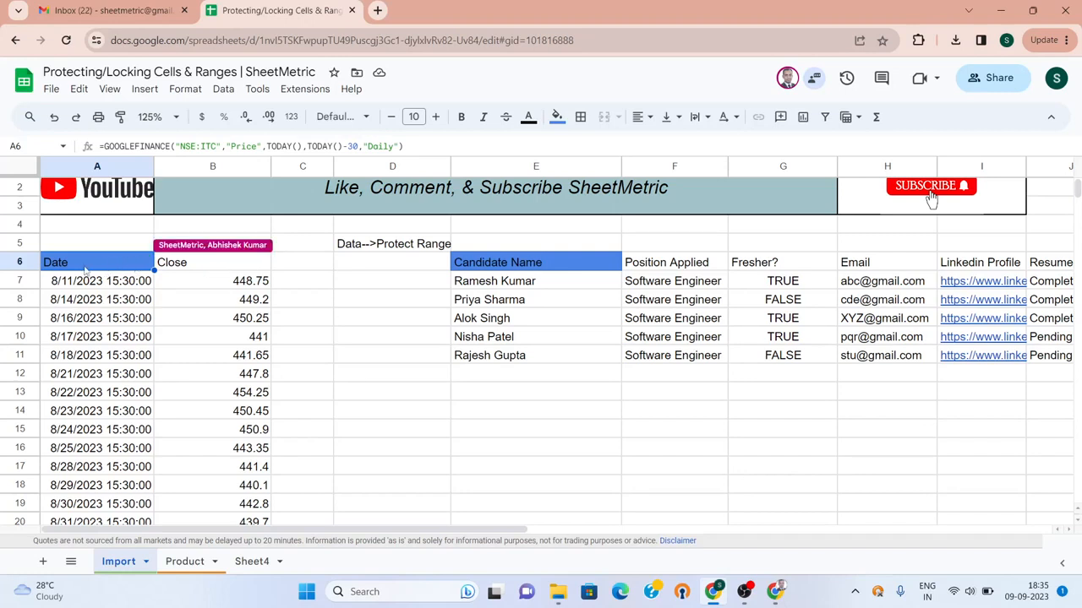
{"action": "mouse_move", "coordinate": [82, 271]}
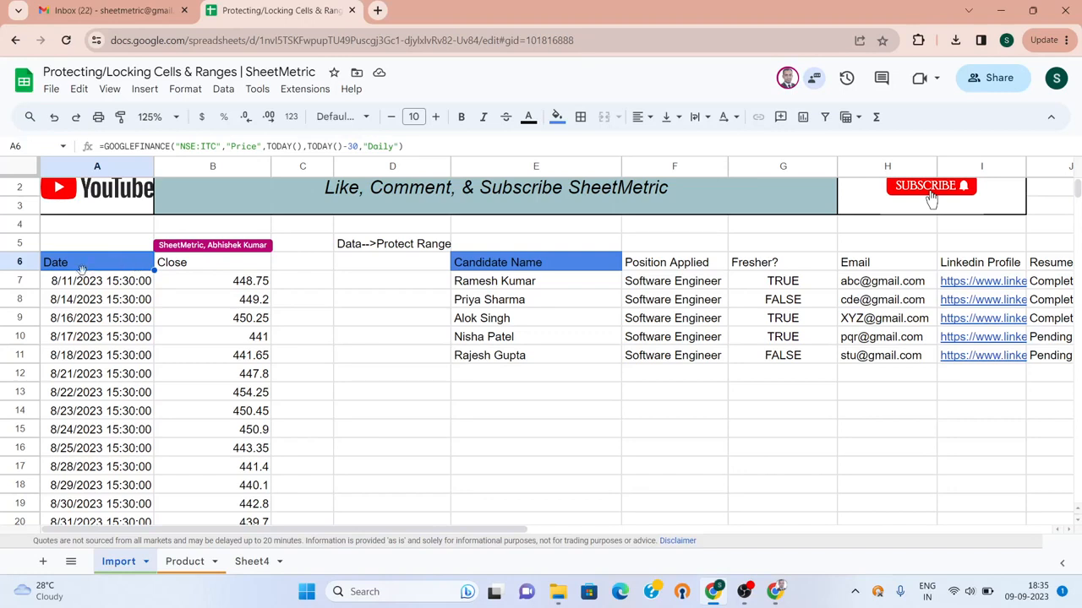
{"action": "mouse_move", "coordinate": [121, 267]}
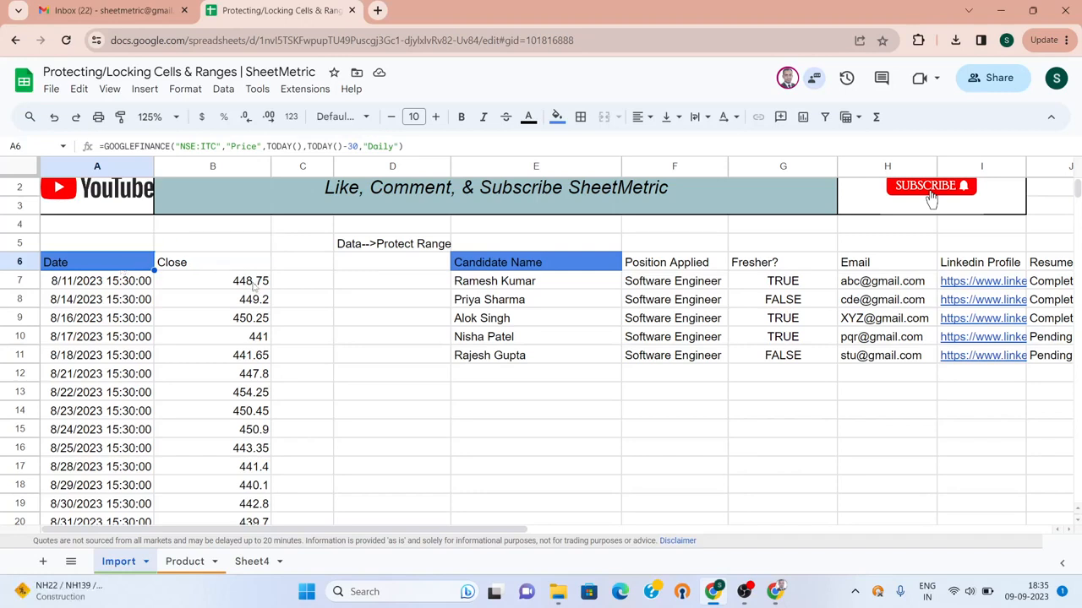
{"action": "mouse_move", "coordinate": [294, 304]}
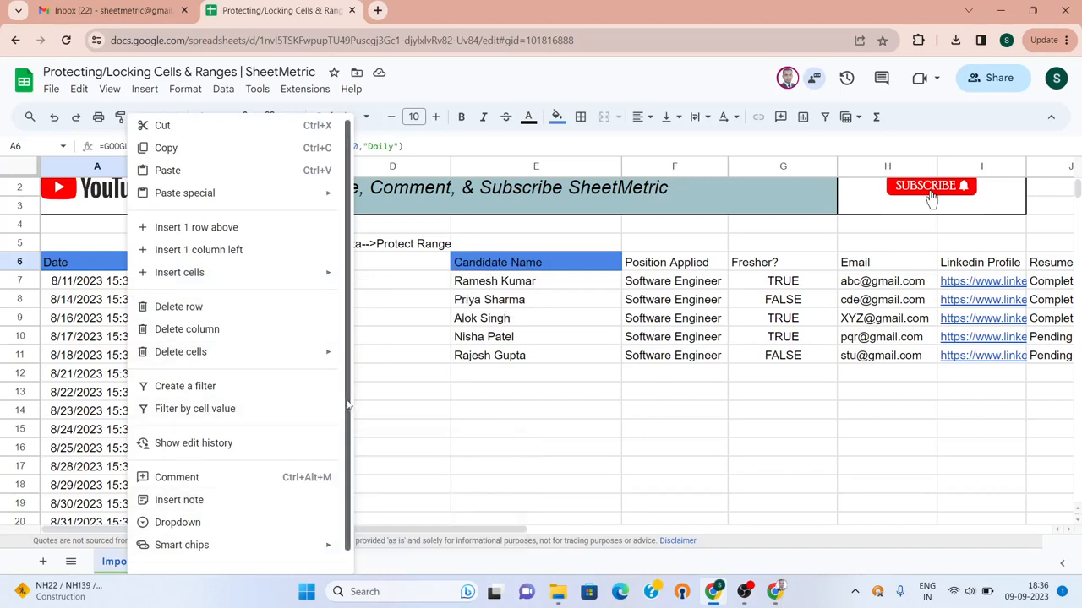
Bring up the Protected sheets & ranges side panel for the Import sheet from the Data menu
{"action": "left_click", "coordinate": [206, 559]}
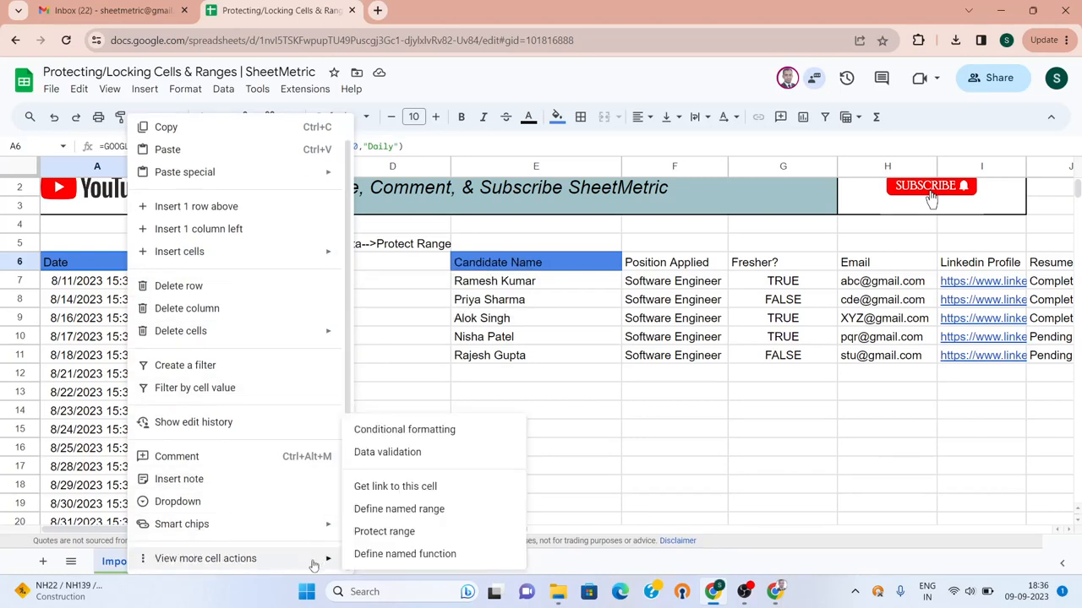
{"action": "mouse_move", "coordinate": [384, 531]}
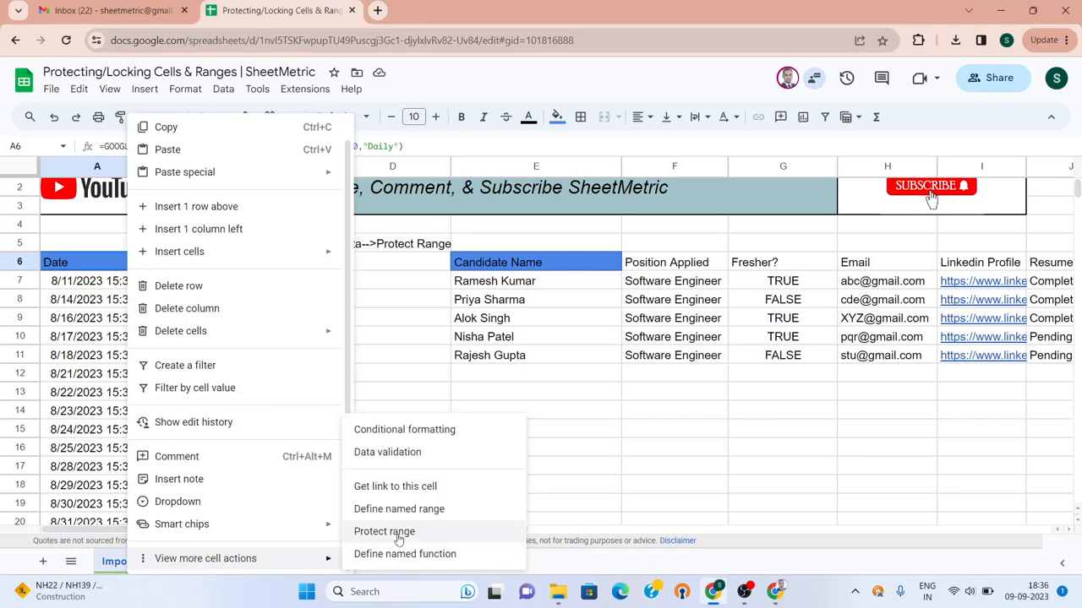
{"action": "left_click", "coordinate": [384, 532]}
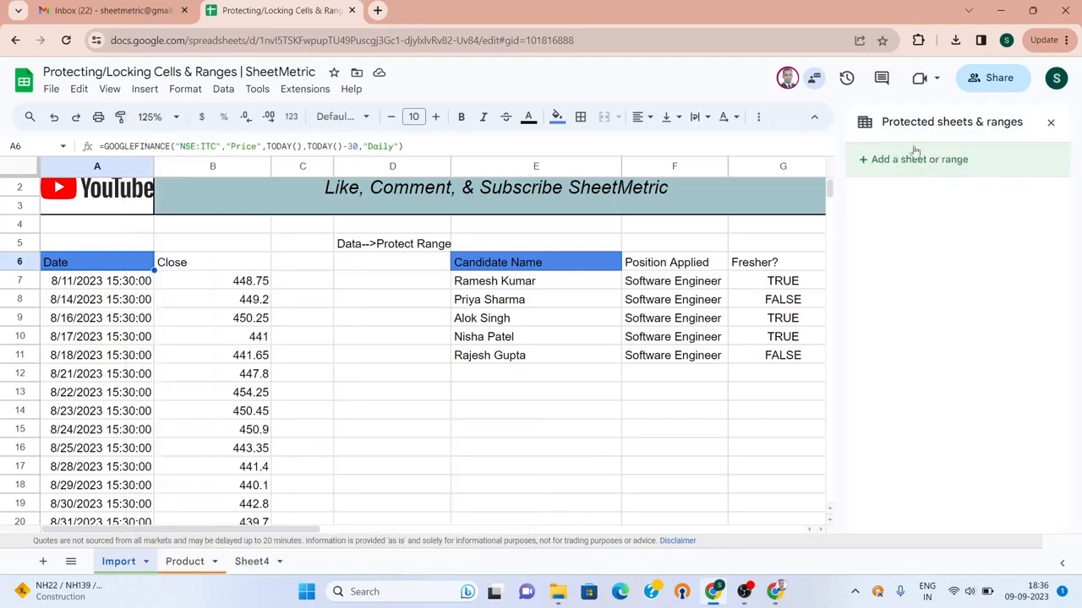
{"action": "mouse_move", "coordinate": [960, 253]}
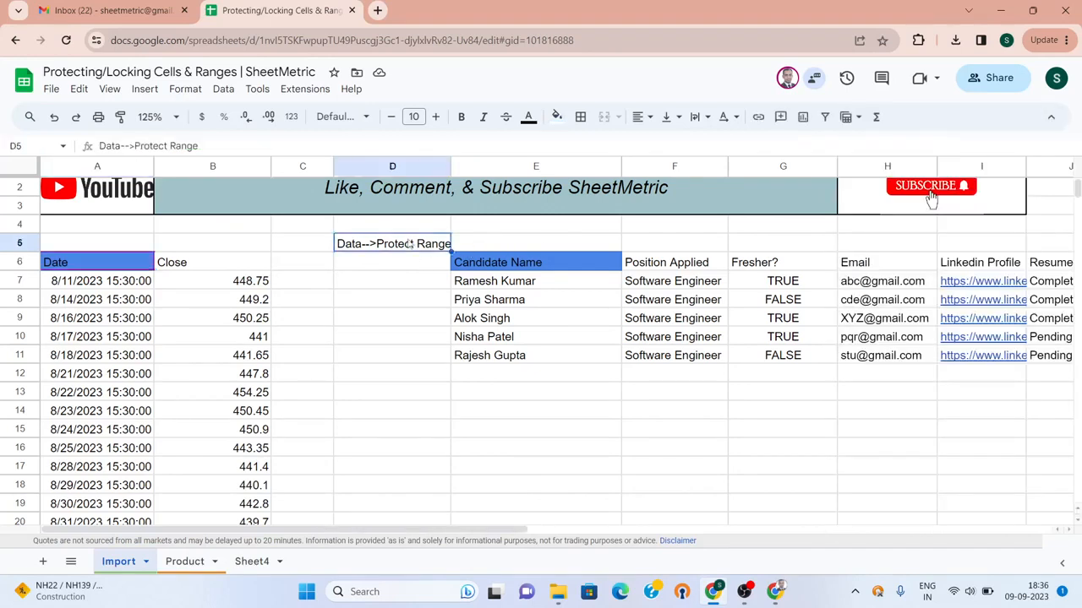
{"action": "left_click", "coordinate": [223, 89]}
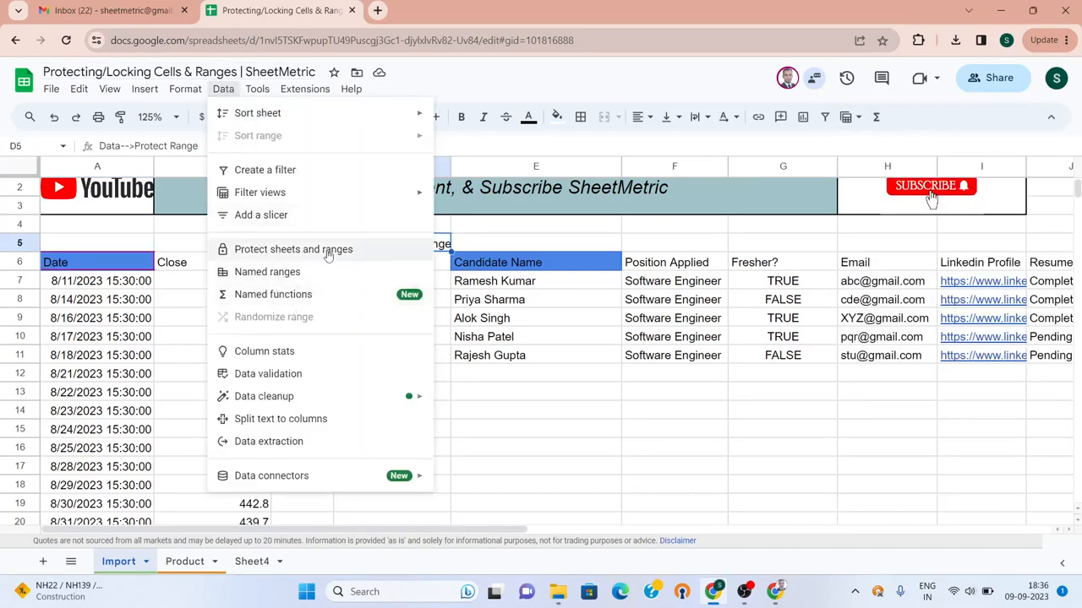
{"action": "left_click", "coordinate": [293, 248]}
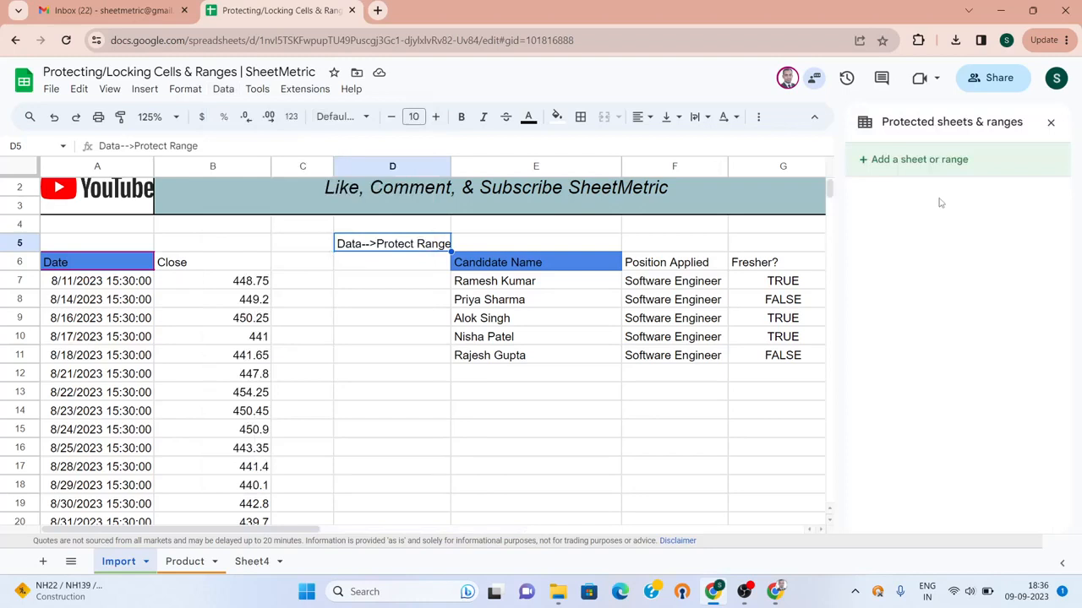
{"action": "mouse_move", "coordinate": [895, 133]}
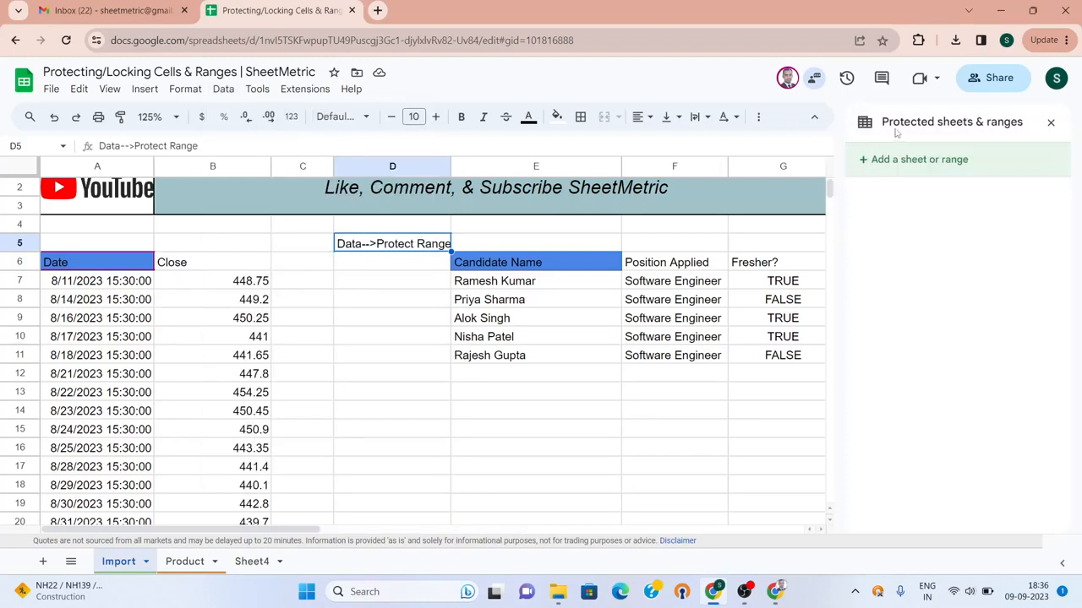
{"action": "mouse_move", "coordinate": [898, 165]}
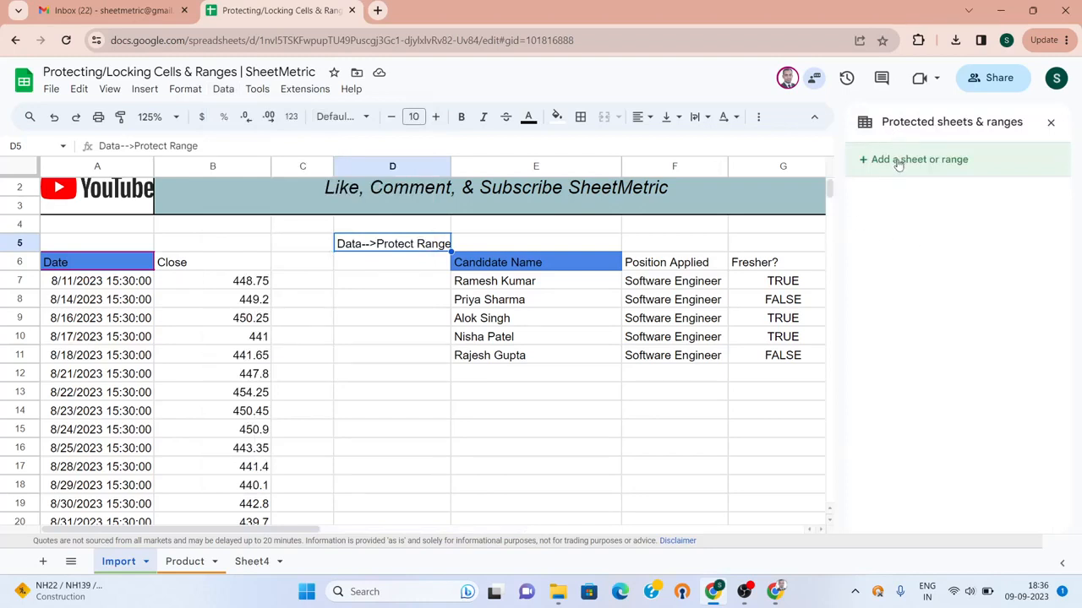
Add Import!A6 as a protected range editable only by the owner
{"action": "left_click", "coordinate": [913, 159]}
{"action": "type", "text": "Import!A6"}
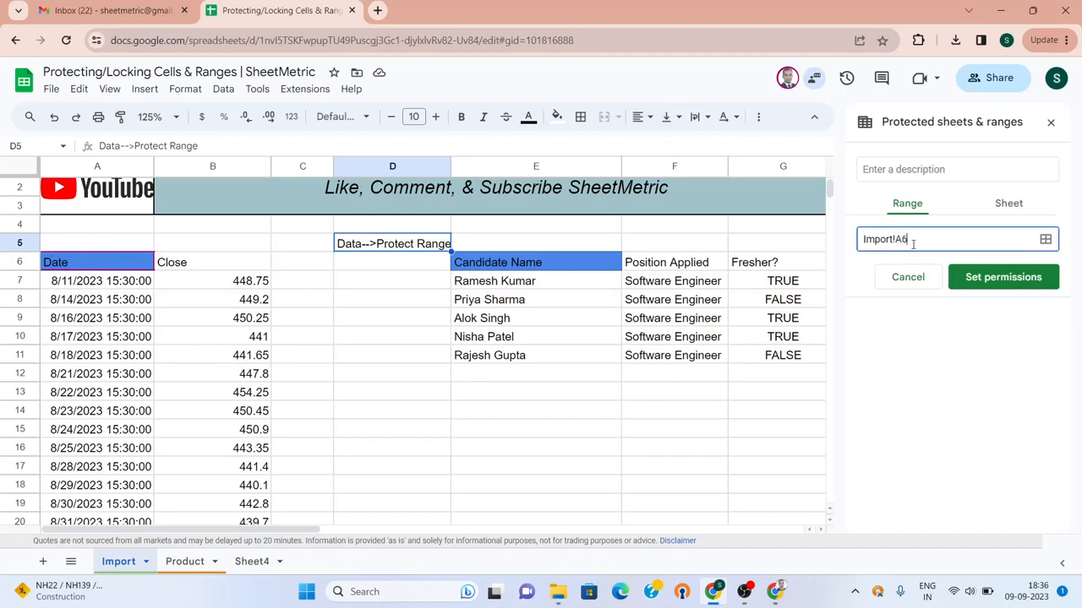
{"action": "mouse_move", "coordinate": [1003, 277]}
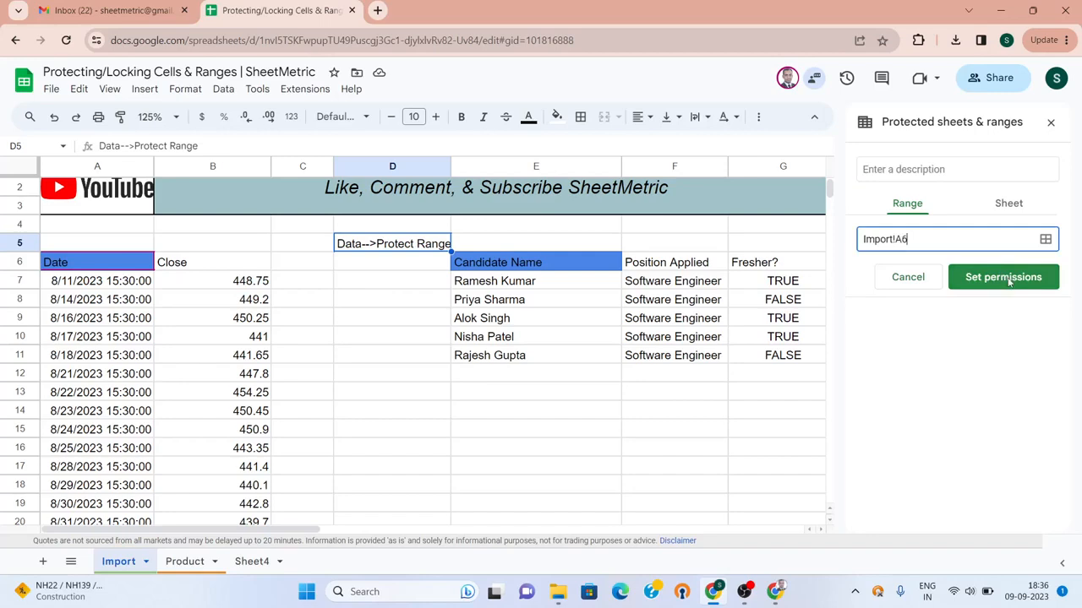
{"action": "left_click", "coordinate": [1003, 277]}
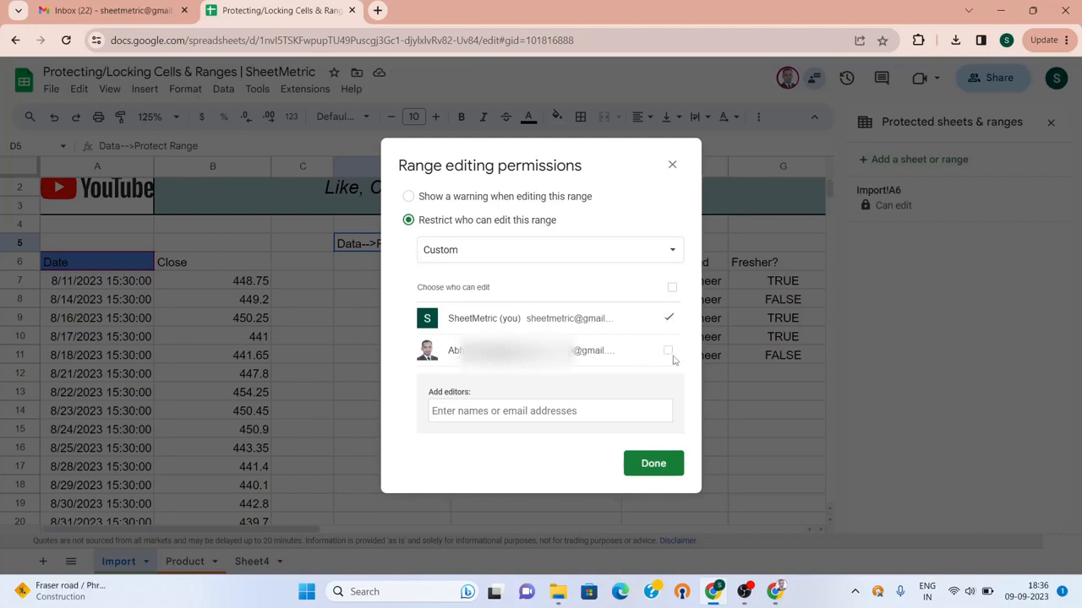
{"action": "mouse_move", "coordinate": [647, 463]}
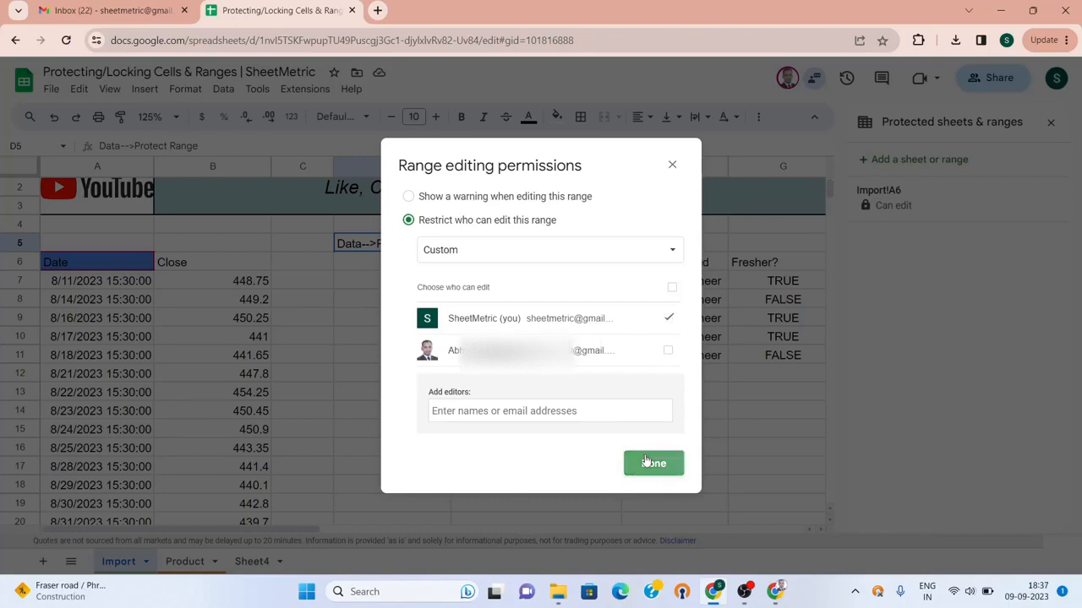
{"action": "left_click", "coordinate": [653, 463]}
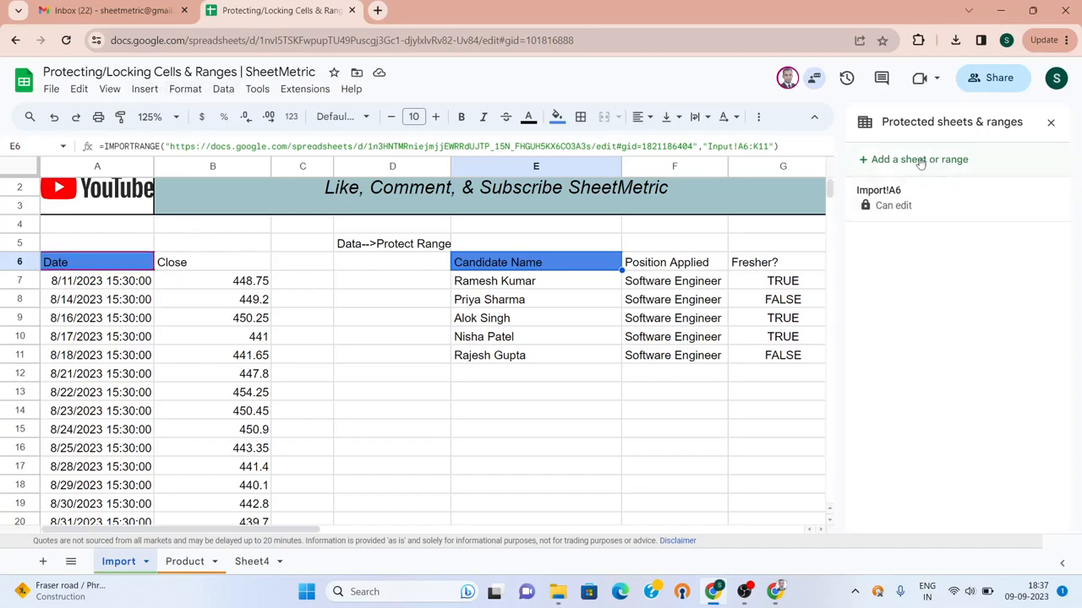
Add Import!E6 as a protected range that only shows a warning when edited
{"action": "left_click", "coordinate": [913, 159]}
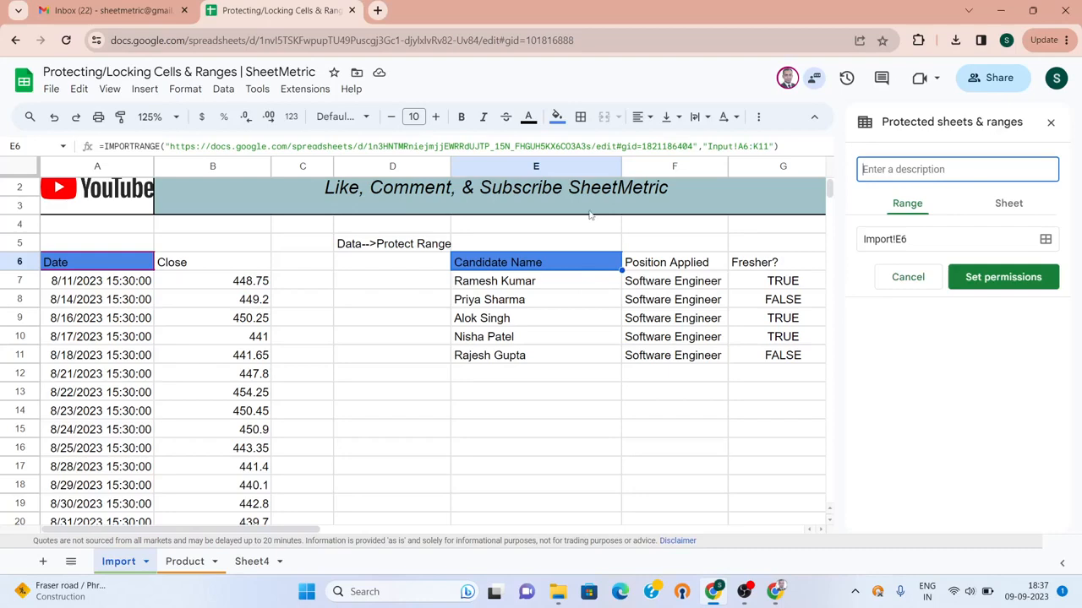
{"action": "mouse_move", "coordinate": [990, 287]}
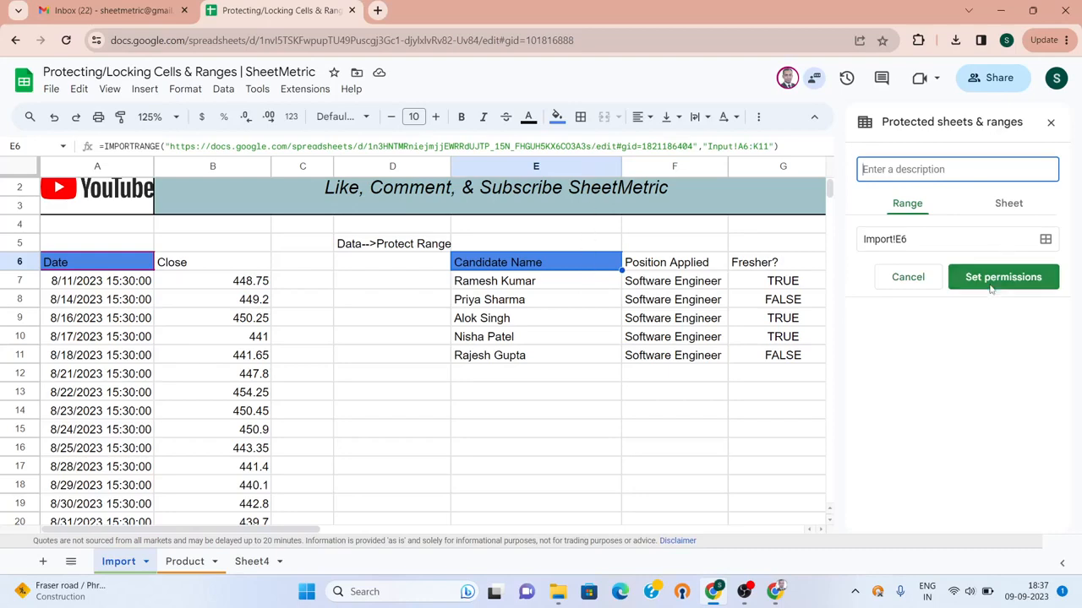
{"action": "left_click", "coordinate": [1003, 276]}
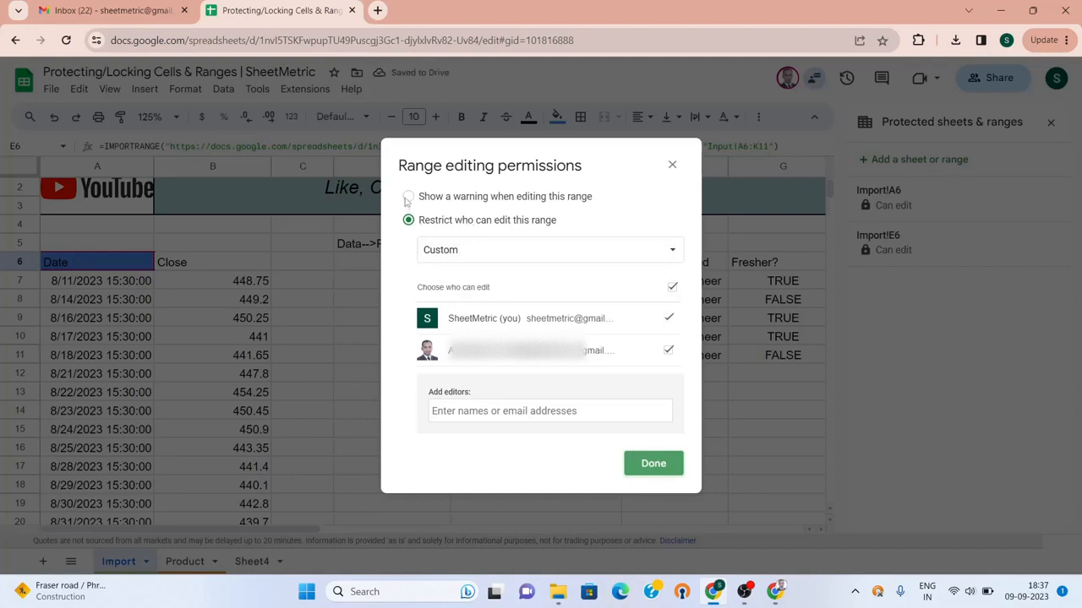
{"action": "left_click", "coordinate": [407, 196]}
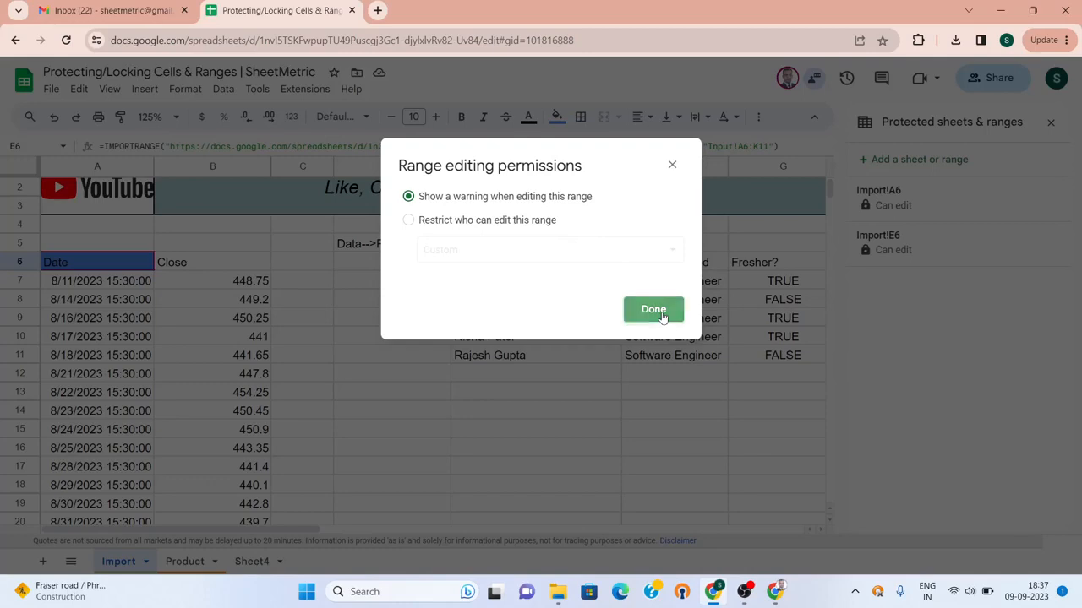
{"action": "left_click", "coordinate": [652, 310]}
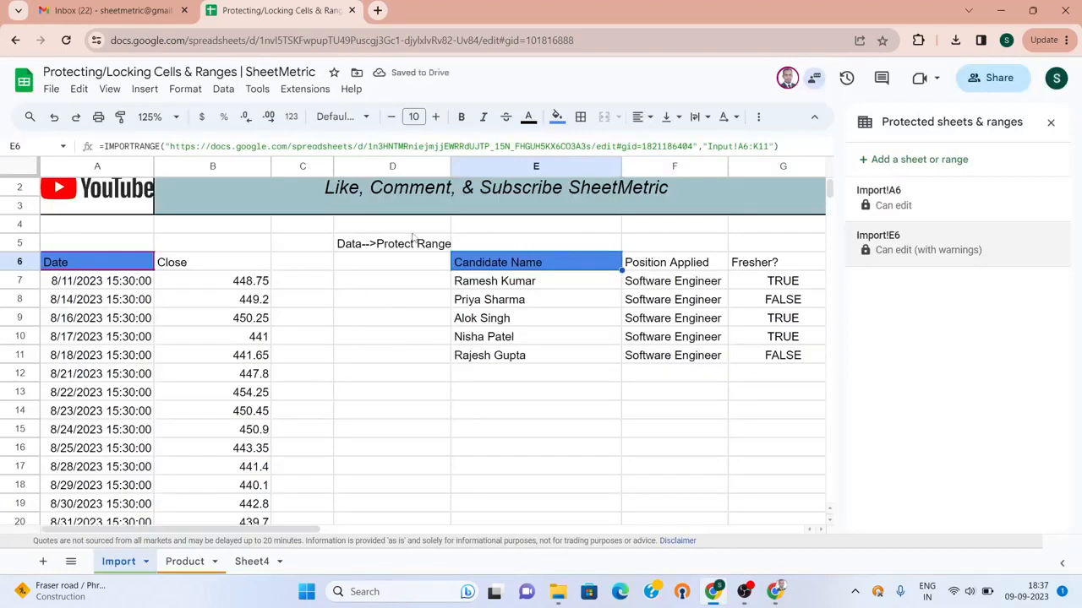
In the editor account, list protected ranges, showing A6 view-only and E6 warning-only
{"action": "left_click", "coordinate": [392, 336]}
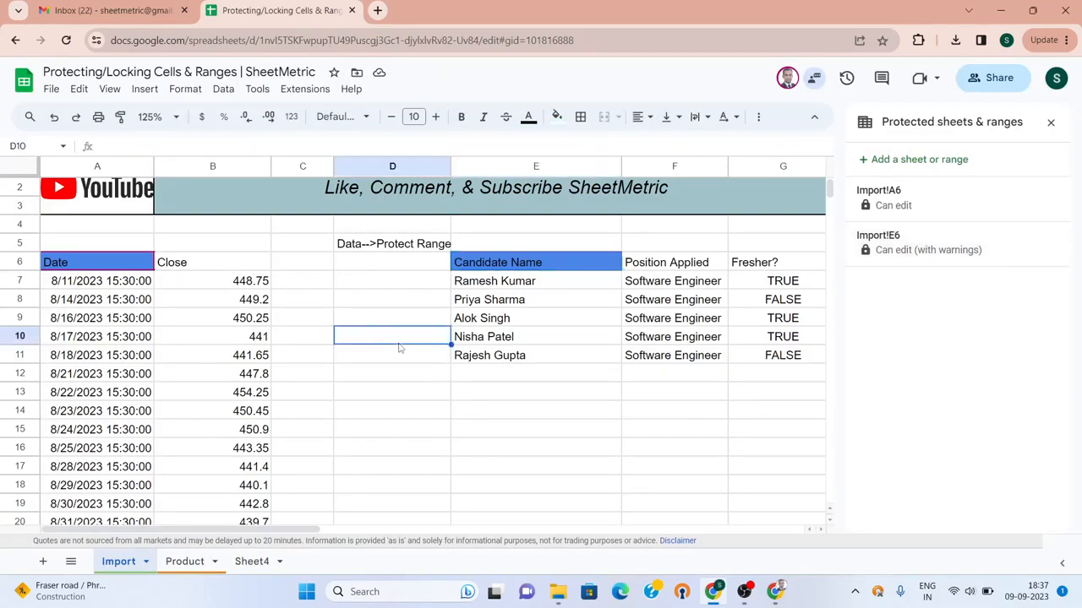
{"action": "mouse_move", "coordinate": [517, 279]}
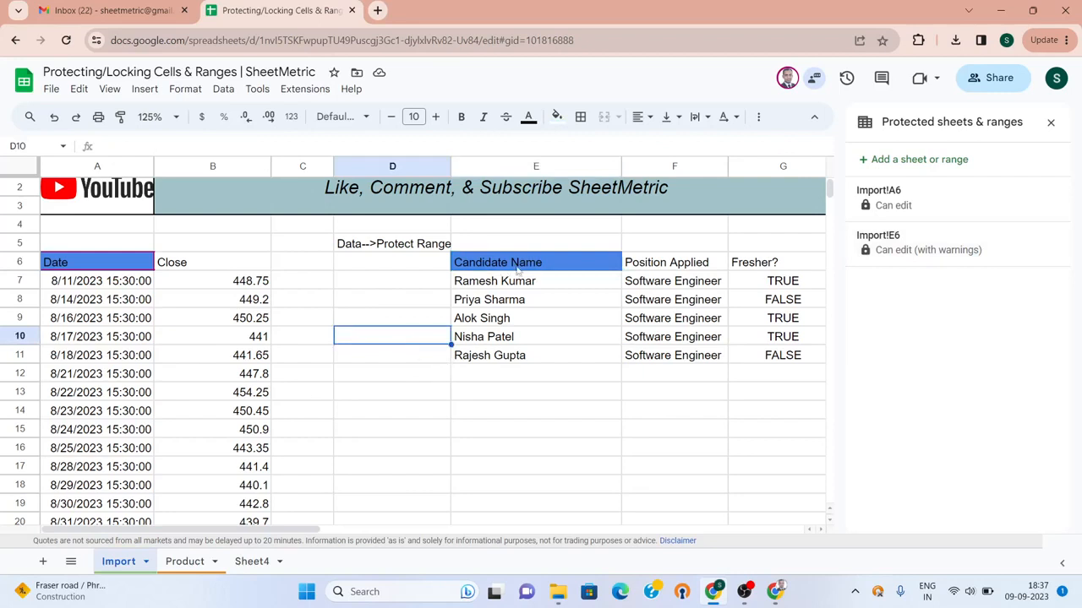
{"action": "left_click", "coordinate": [535, 242]}
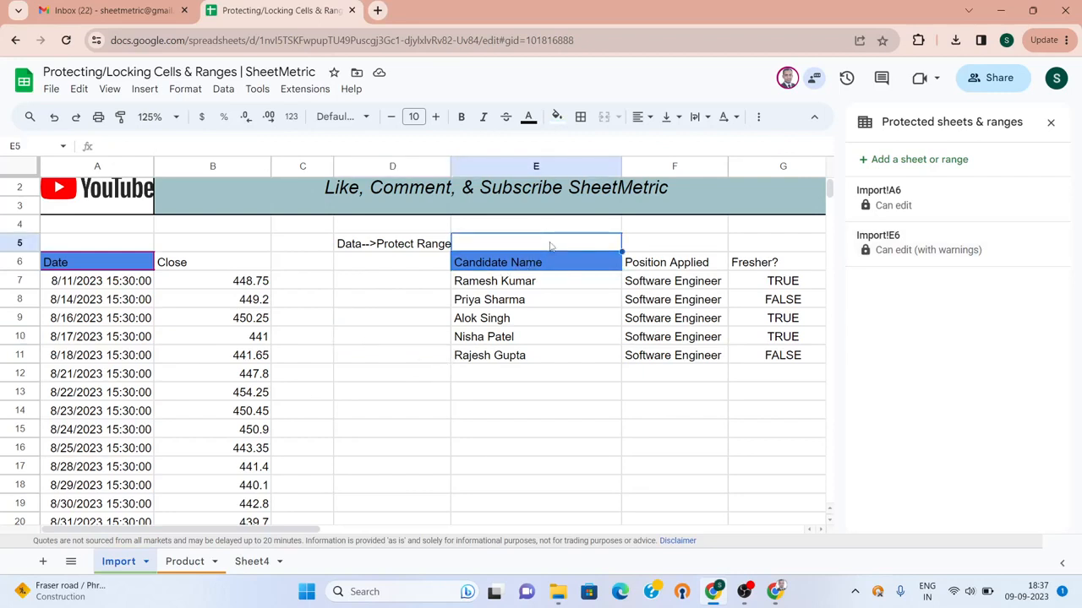
{"action": "left_click", "coordinate": [536, 410]}
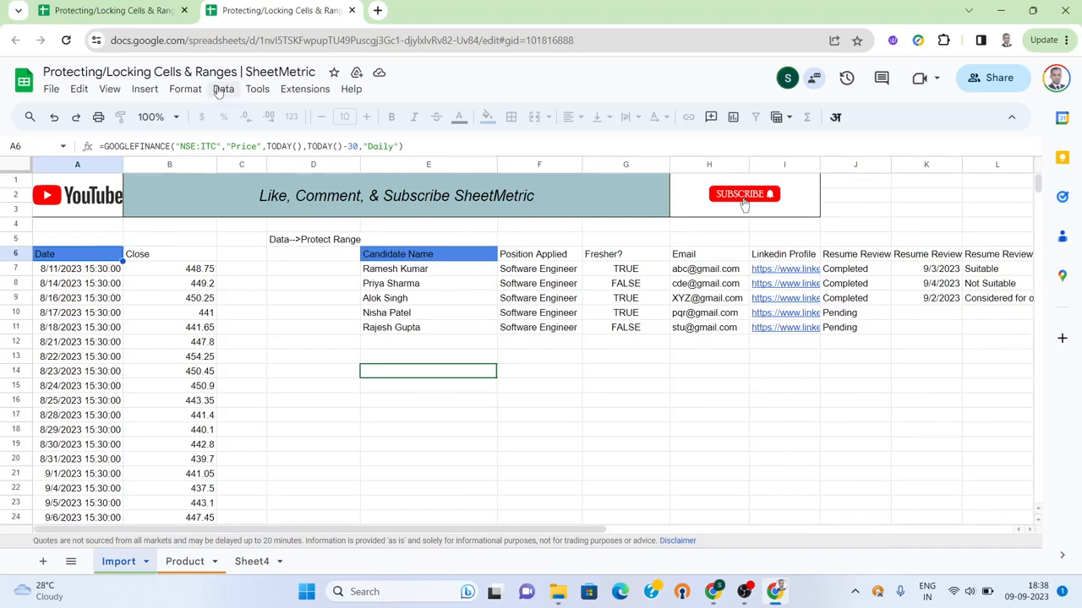
{"action": "left_click", "coordinate": [223, 88]}
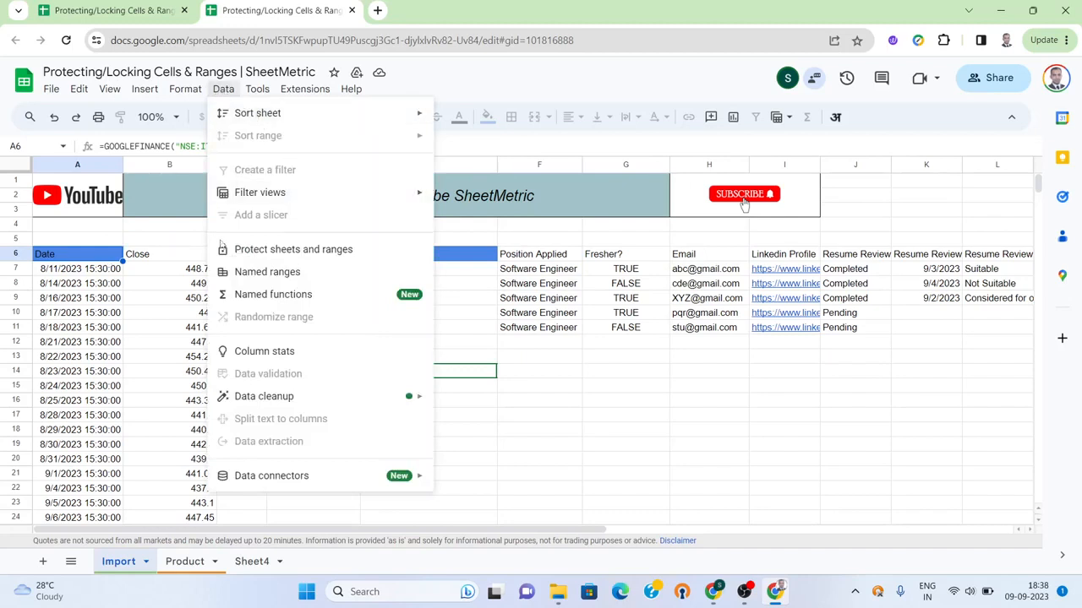
{"action": "mouse_move", "coordinate": [293, 248]}
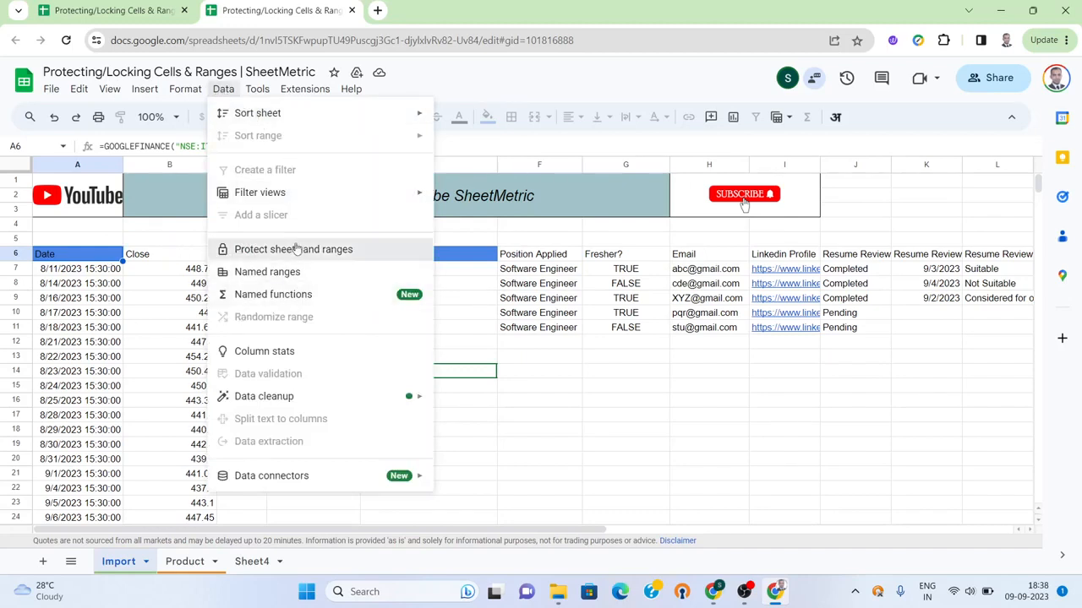
{"action": "left_click", "coordinate": [294, 249]}
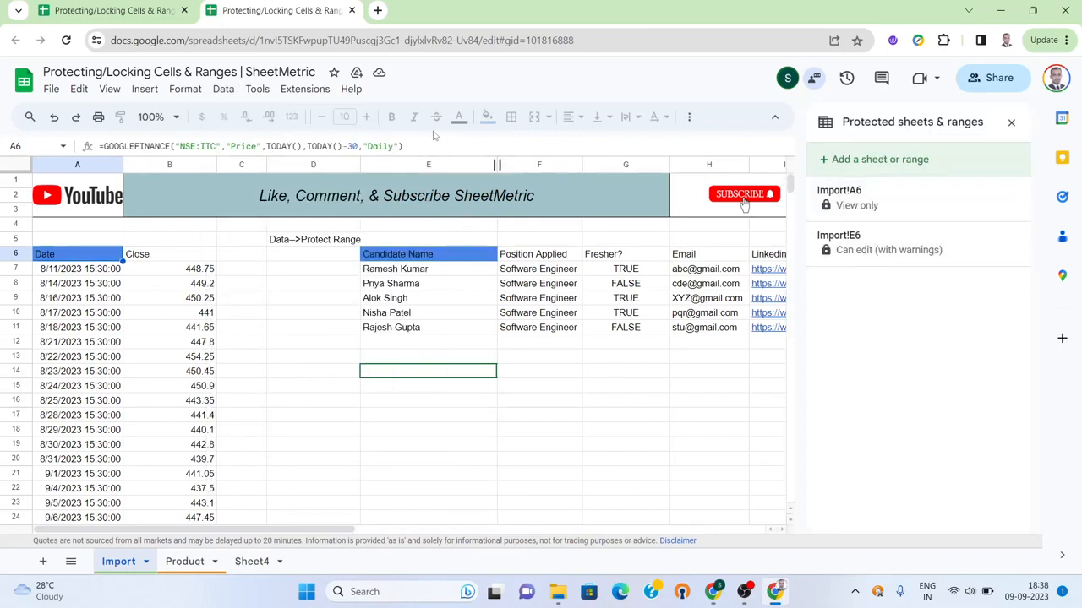
{"action": "left_click", "coordinate": [389, 147]}
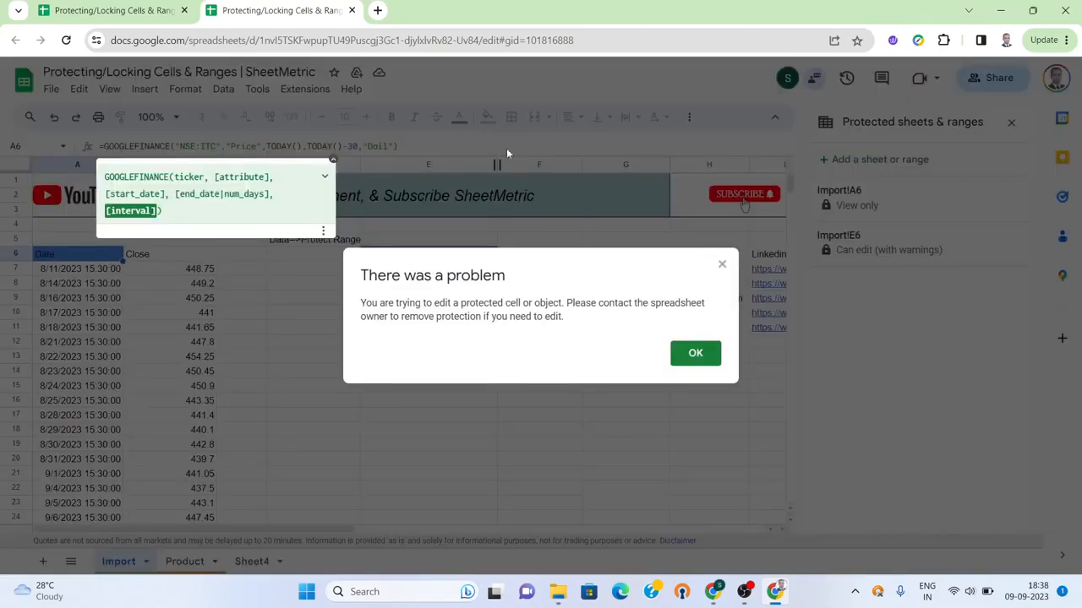
{"action": "mouse_move", "coordinate": [371, 316]}
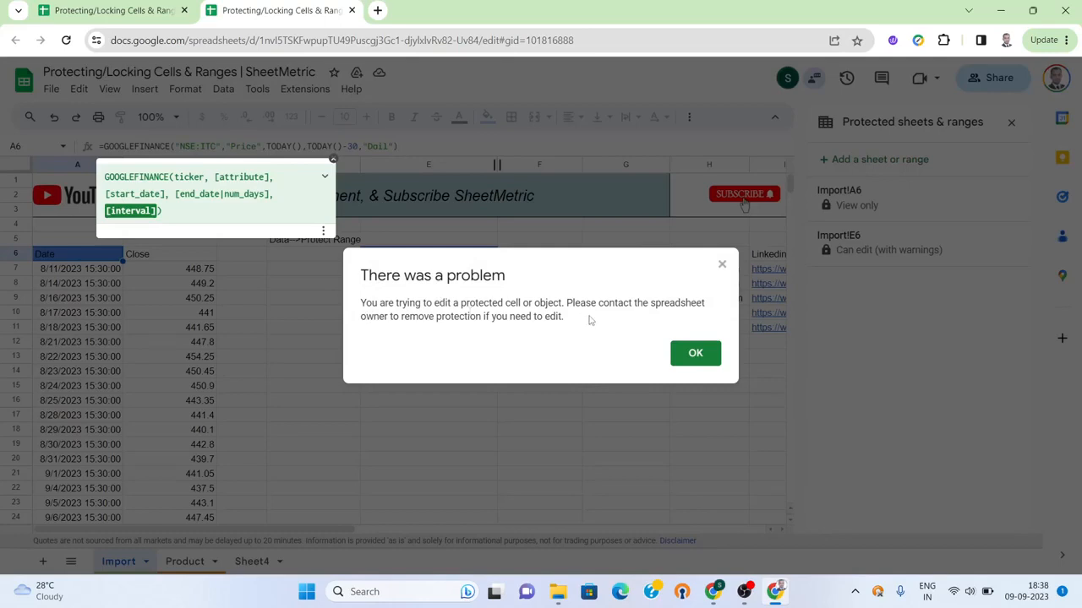
{"action": "mouse_move", "coordinate": [722, 270]}
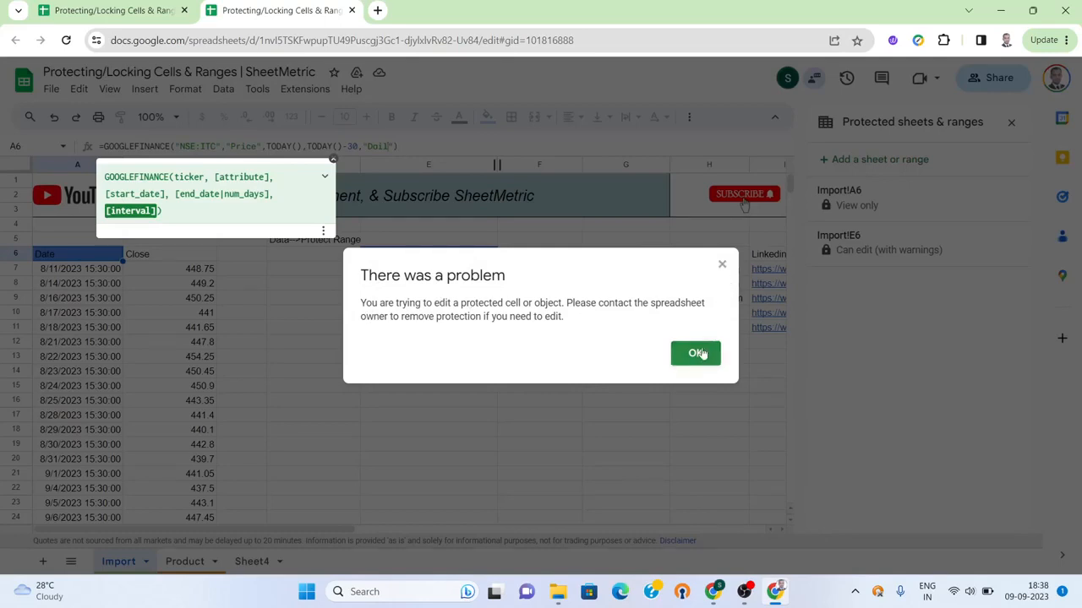
{"action": "left_click", "coordinate": [694, 353]}
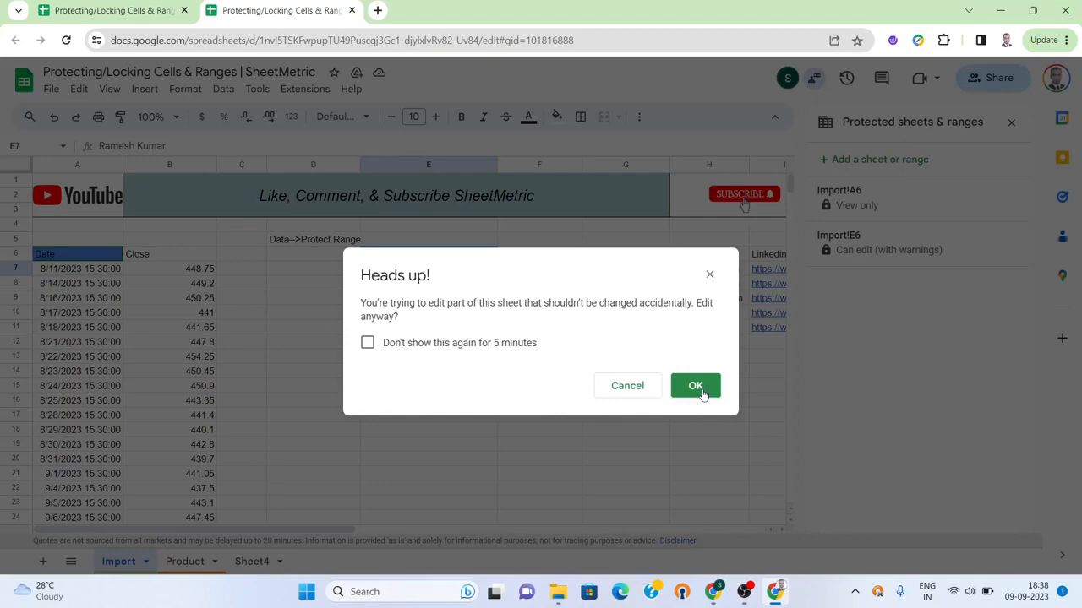
Accept the Heads up warning to edit E6, then switch to the Product sheet
{"action": "left_click", "coordinate": [694, 385]}
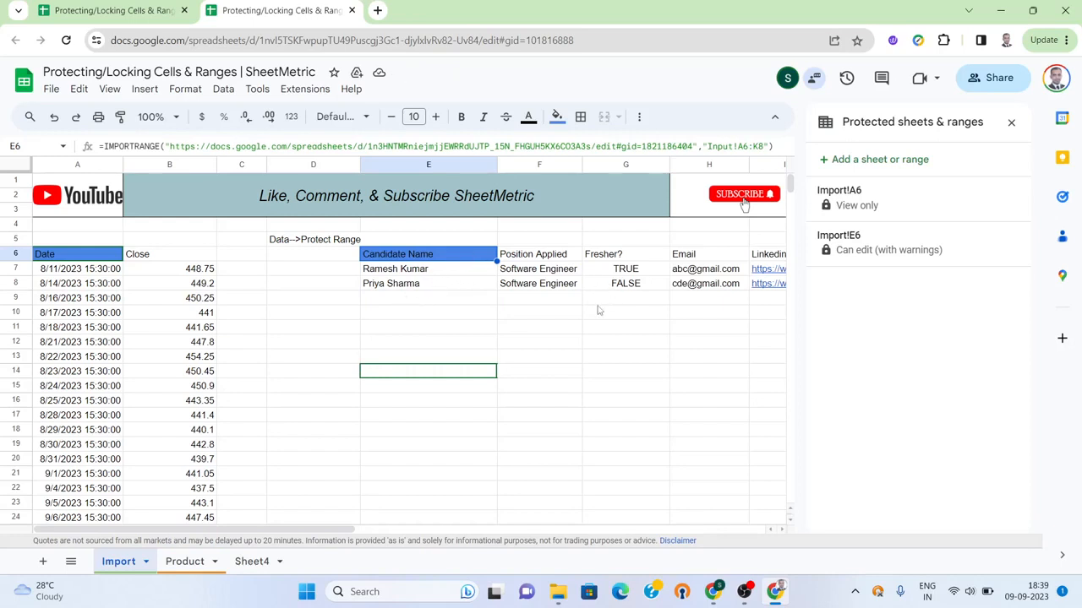
{"action": "mouse_move", "coordinate": [570, 301]}
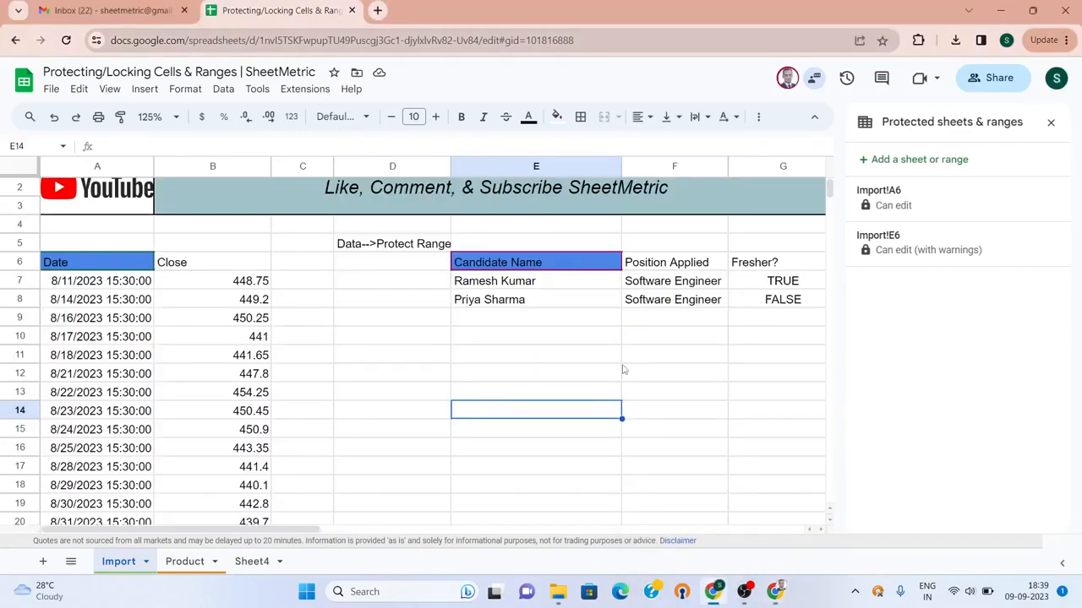
{"action": "mouse_move", "coordinate": [557, 361]}
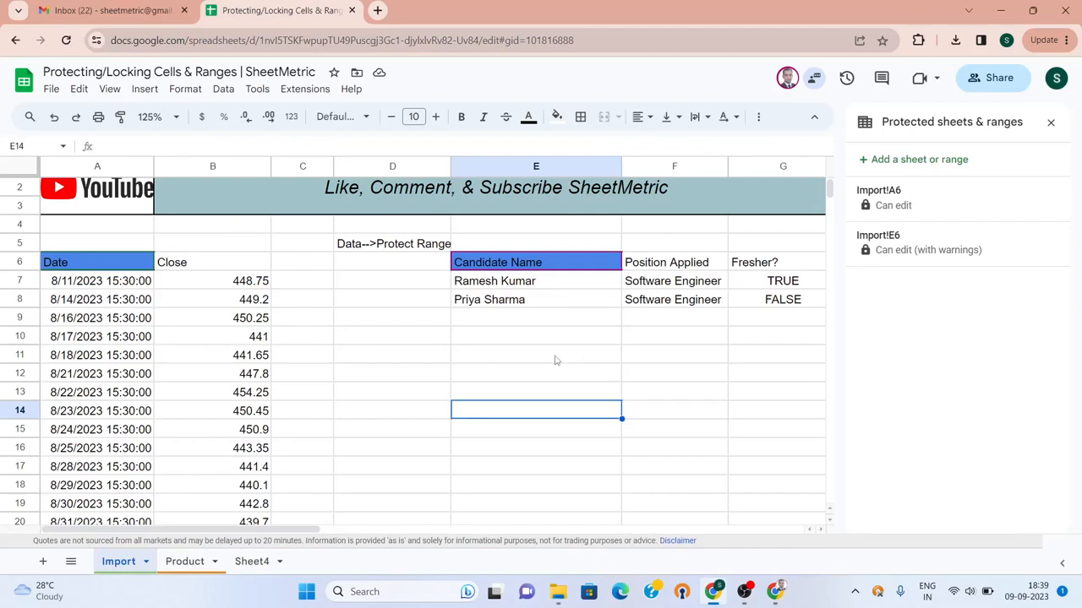
{"action": "mouse_move", "coordinate": [279, 468]}
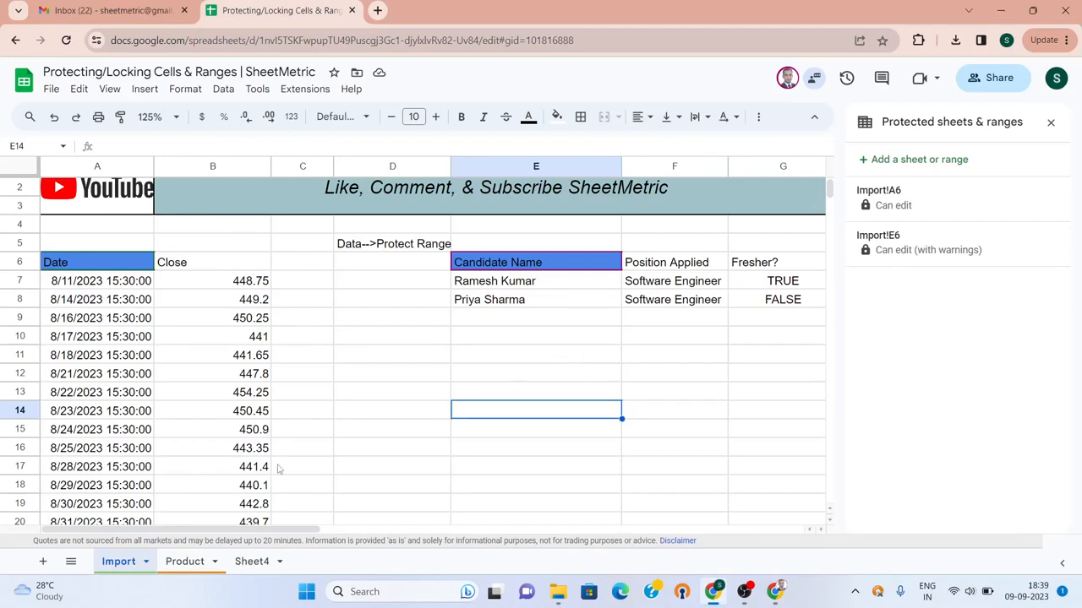
{"action": "left_click", "coordinate": [184, 562]}
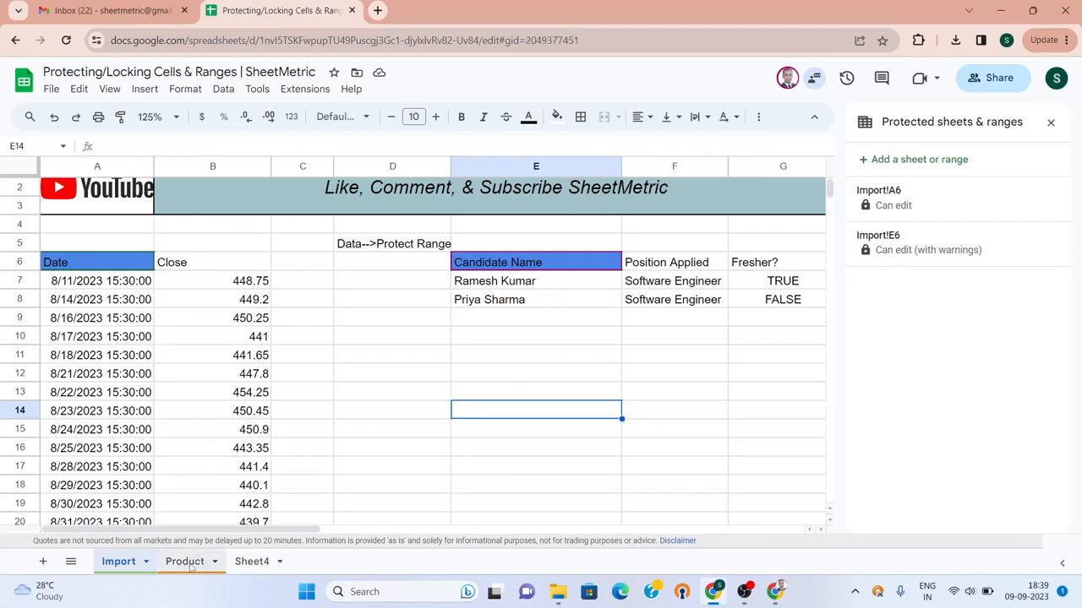
Close the protected ranges panel on the Product sheet and select Laptop in B8
{"action": "left_click", "coordinate": [183, 561]}
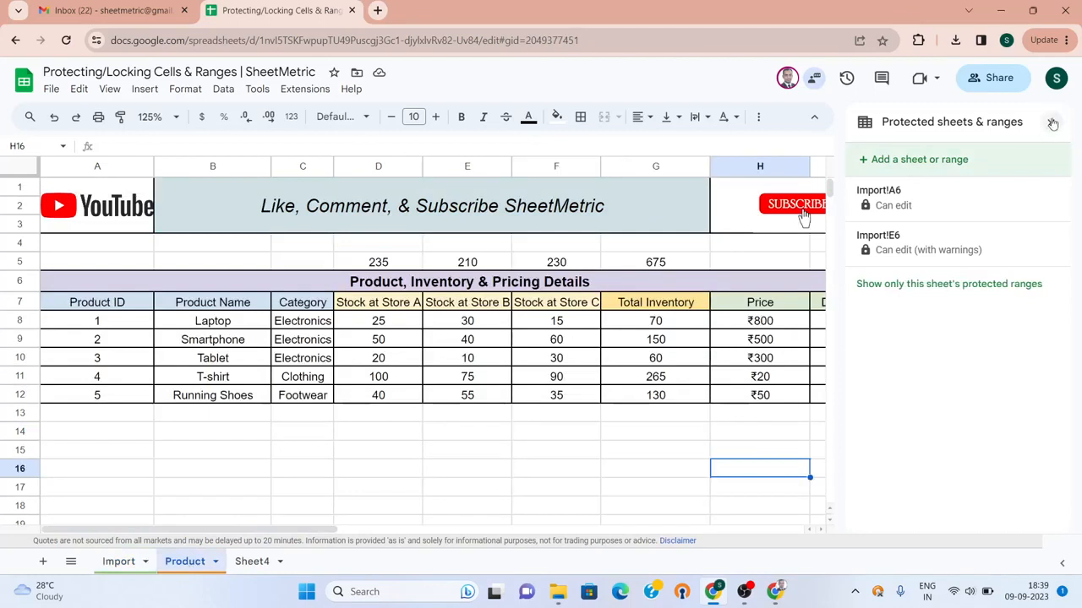
{"action": "left_click", "coordinate": [1052, 122]}
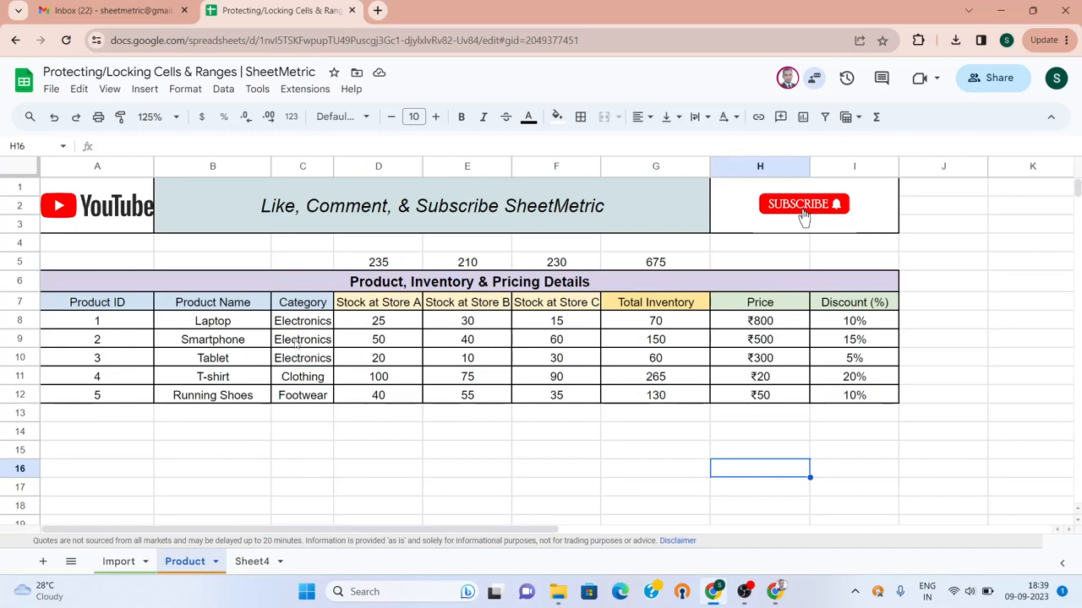
{"action": "left_click", "coordinate": [212, 320]}
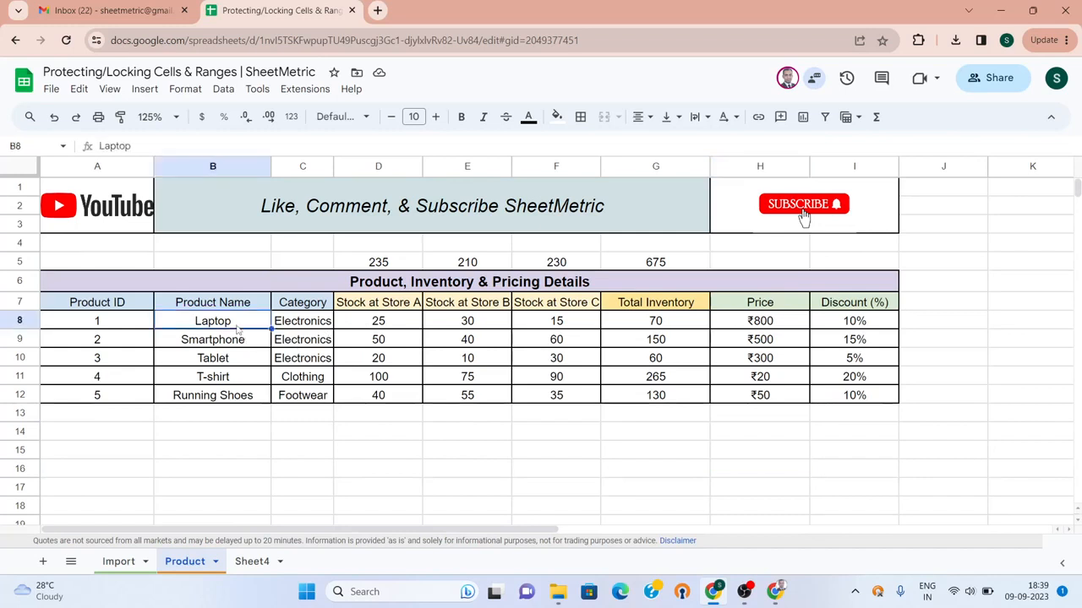
Select product table cells C12, D9, F8 and D8 to D12, then column G
{"action": "left_click", "coordinate": [302, 395]}
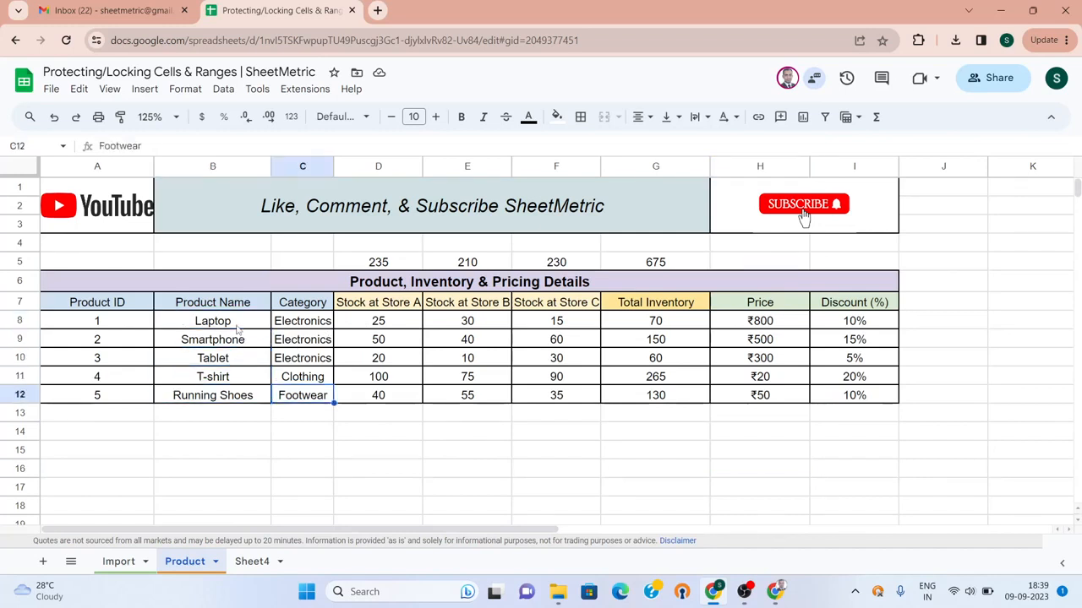
{"action": "left_click", "coordinate": [377, 339]}
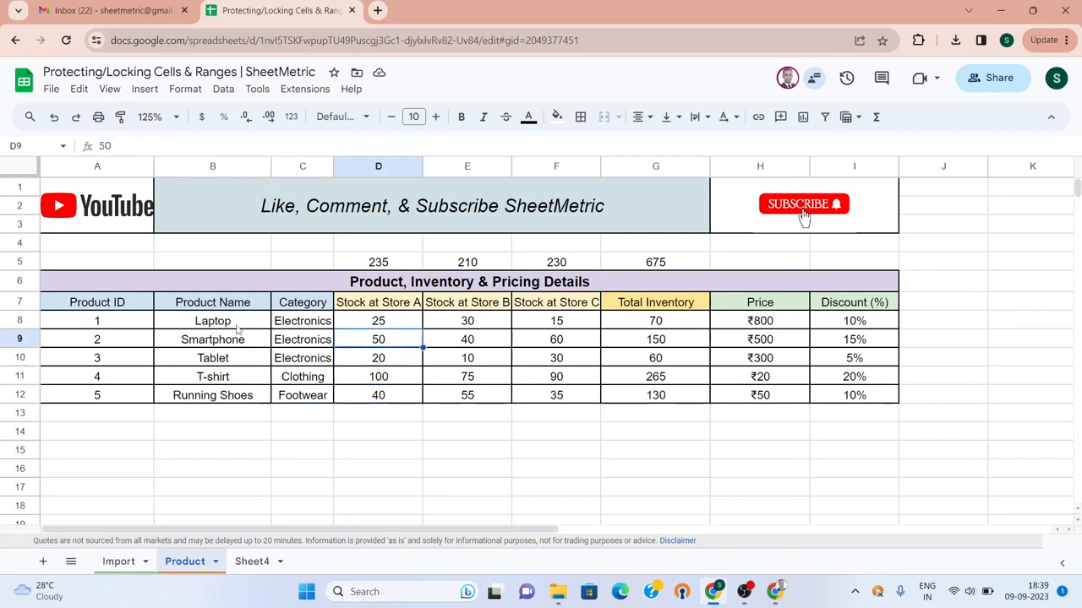
{"action": "left_click", "coordinate": [555, 320]}
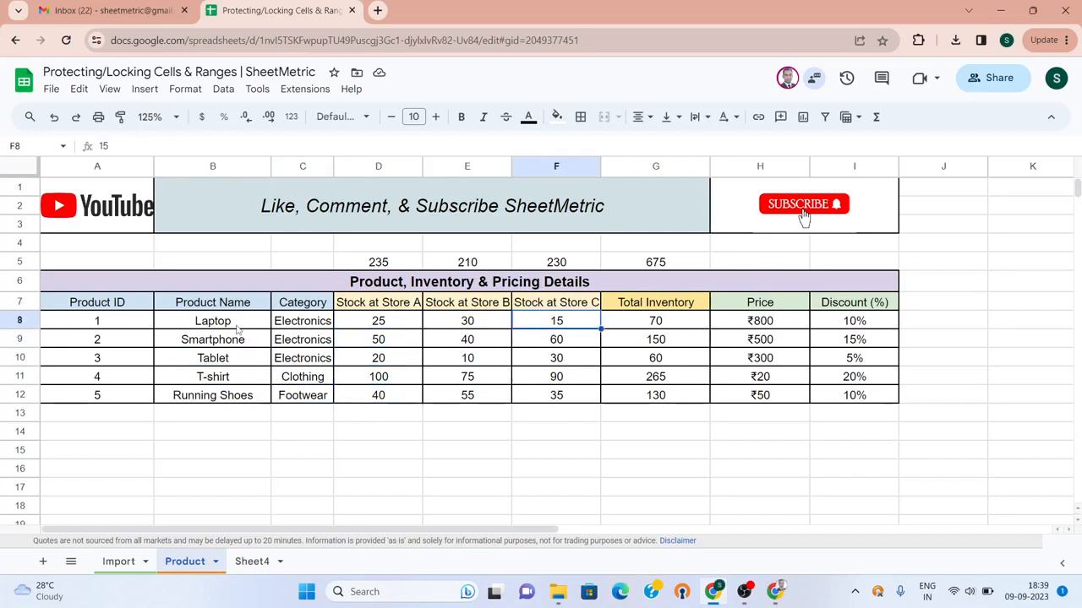
{"action": "left_click", "coordinate": [378, 321]}
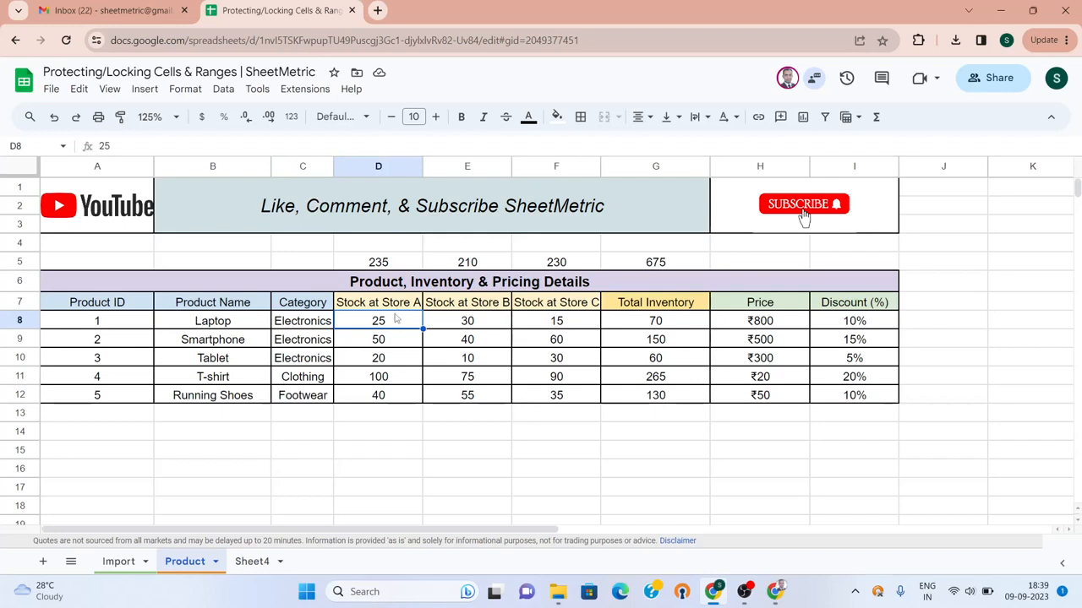
{"action": "left_click", "coordinate": [378, 358]}
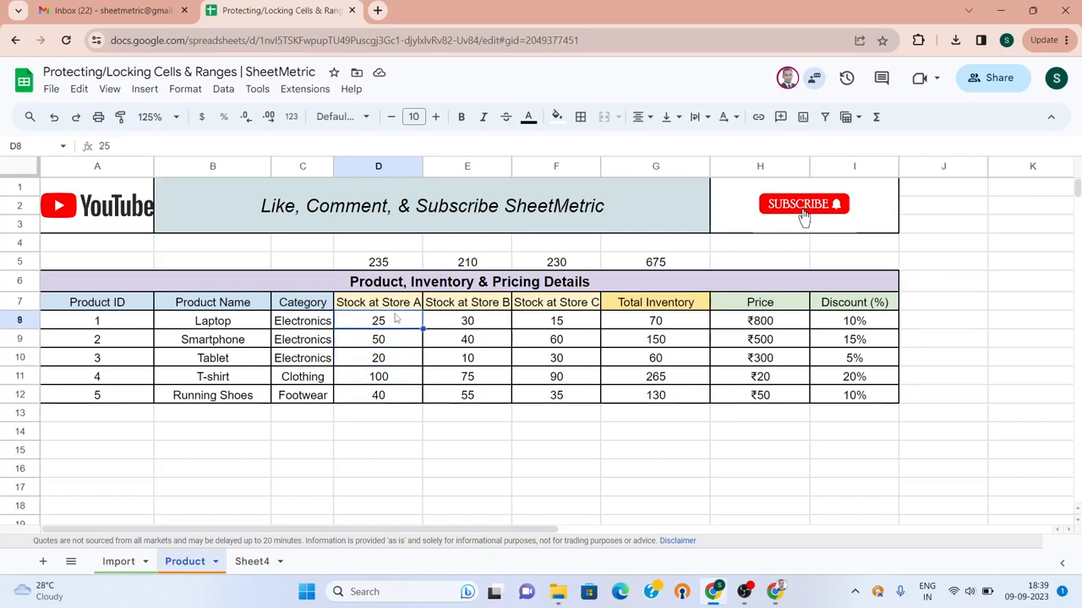
{"action": "left_click", "coordinate": [378, 395]}
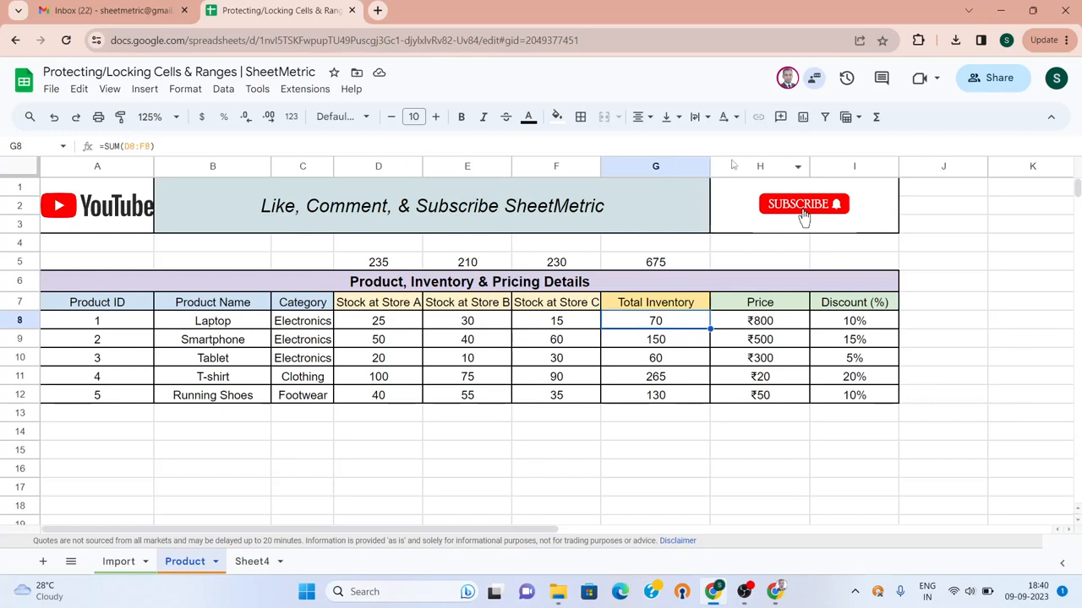
{"action": "left_click", "coordinate": [654, 166]}
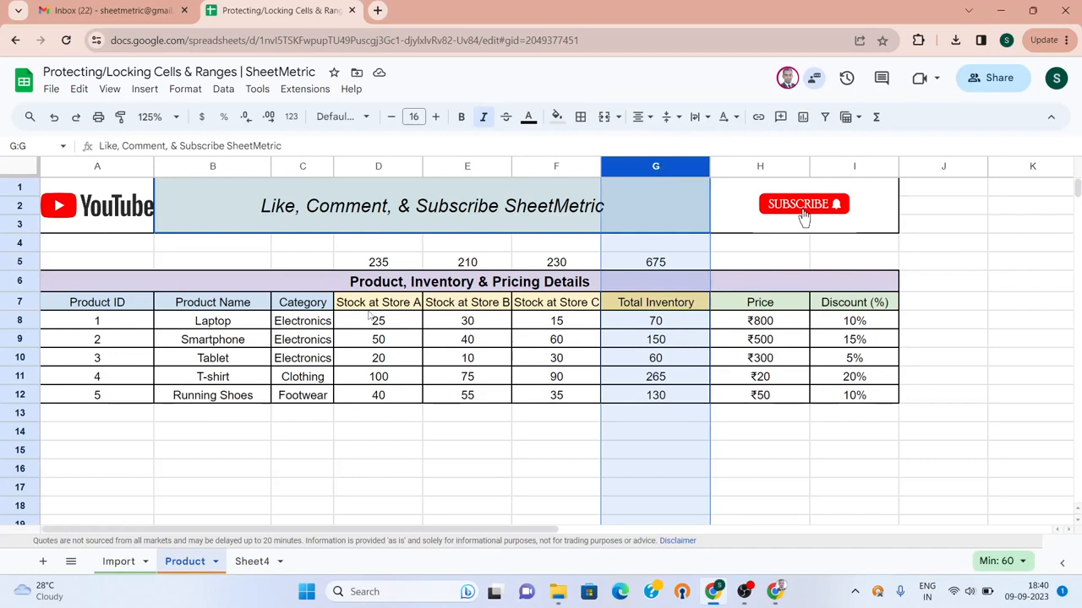
Protect Product!D8:D12, the Store A stock values, and dismiss the permissions dialog
{"action": "left_click", "coordinate": [378, 321]}
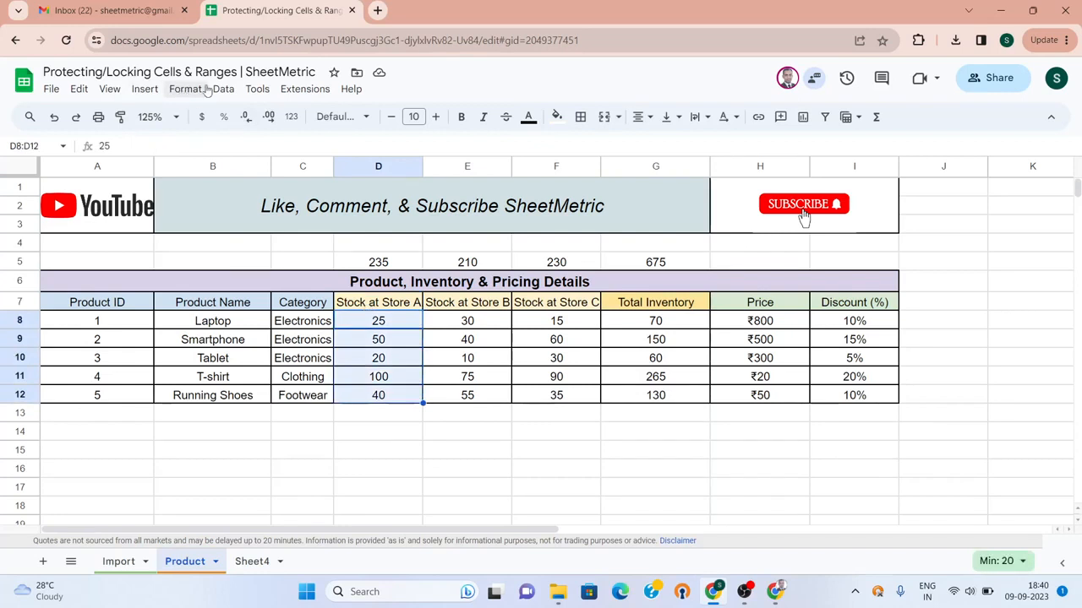
{"action": "left_click", "coordinate": [223, 88]}
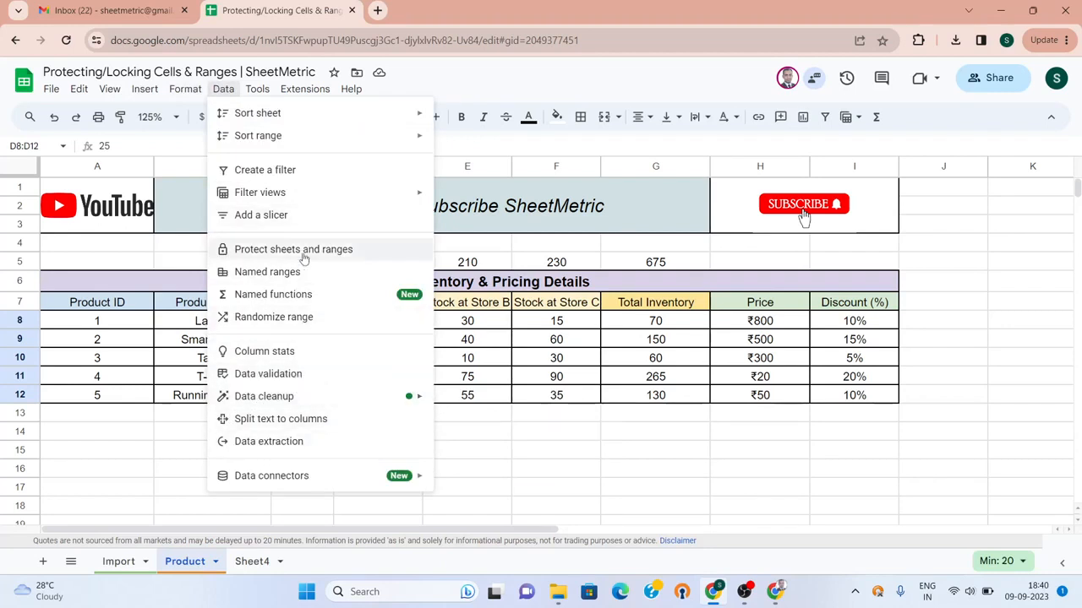
{"action": "mouse_move", "coordinate": [298, 325]}
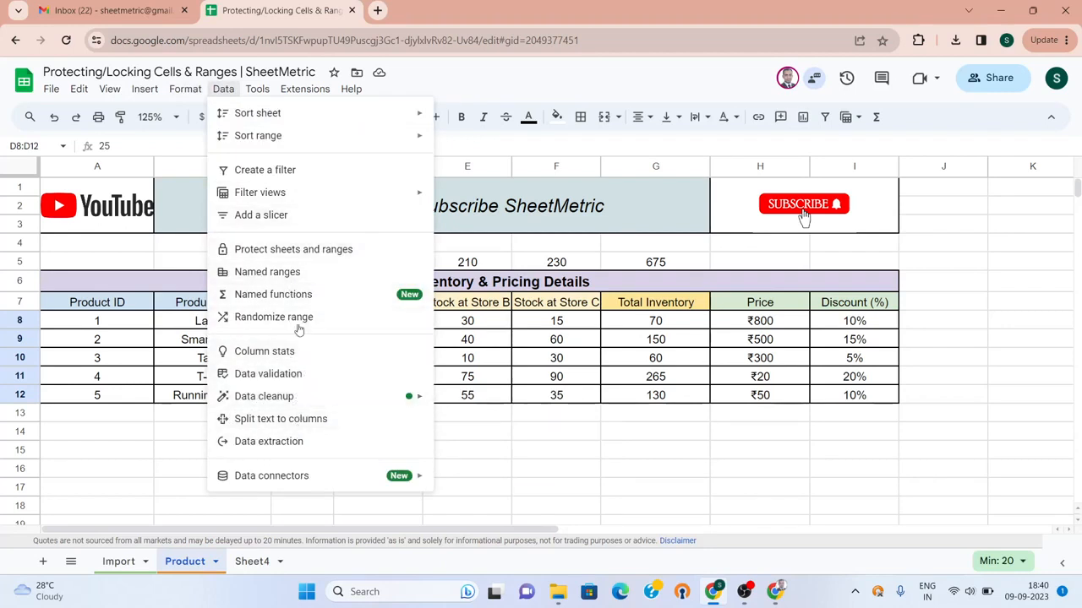
{"action": "left_click", "coordinate": [293, 248]}
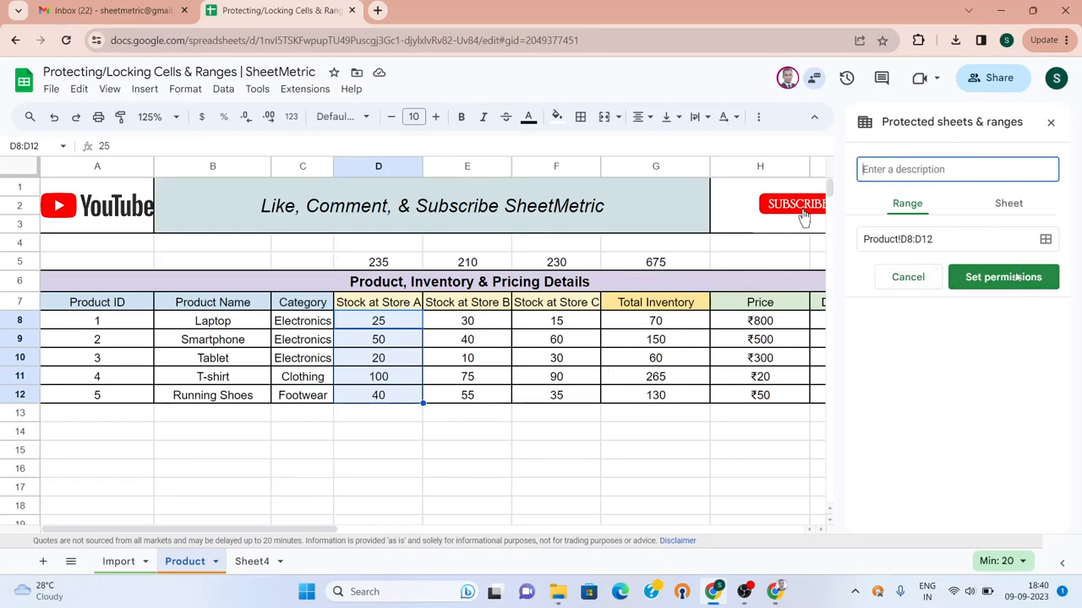
{"action": "left_click", "coordinate": [1002, 276]}
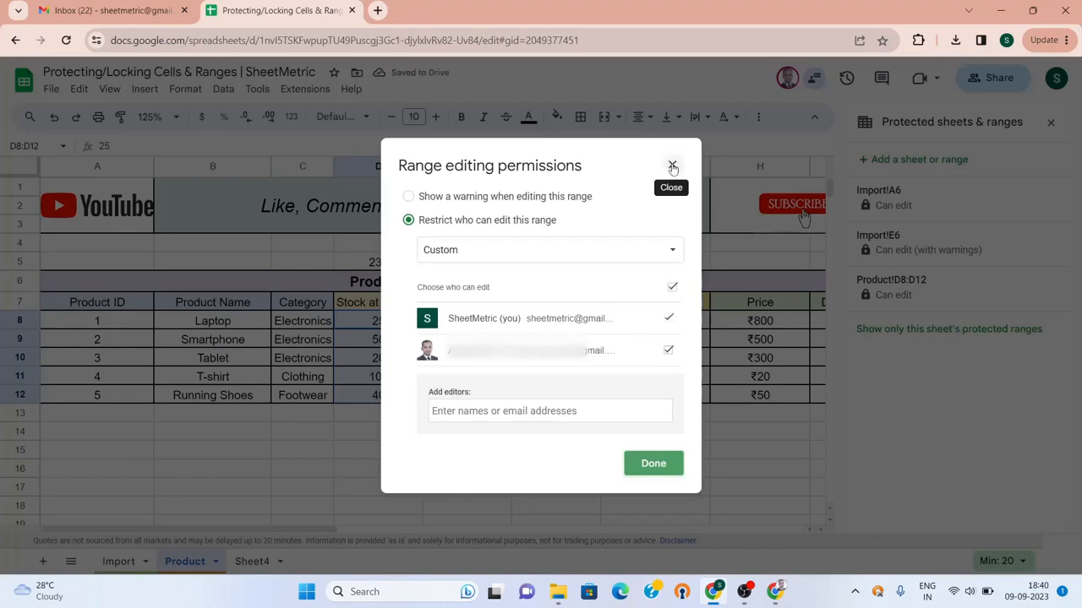
{"action": "left_click", "coordinate": [672, 166]}
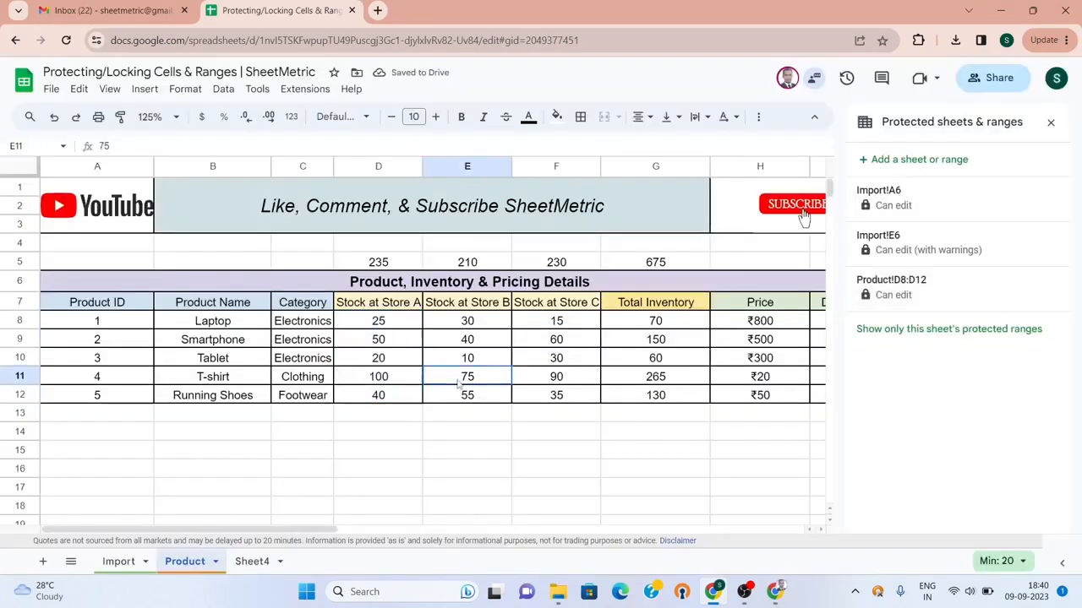
Click a couple of empty cells beside the Product table
{"action": "left_click", "coordinate": [655, 414]}
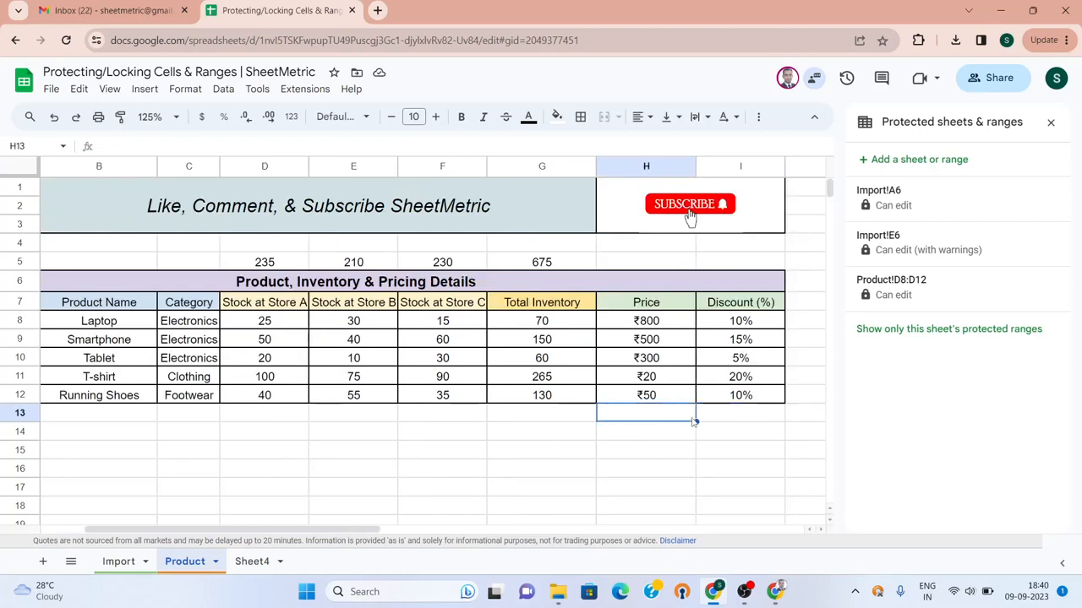
{"action": "left_click", "coordinate": [646, 302]}
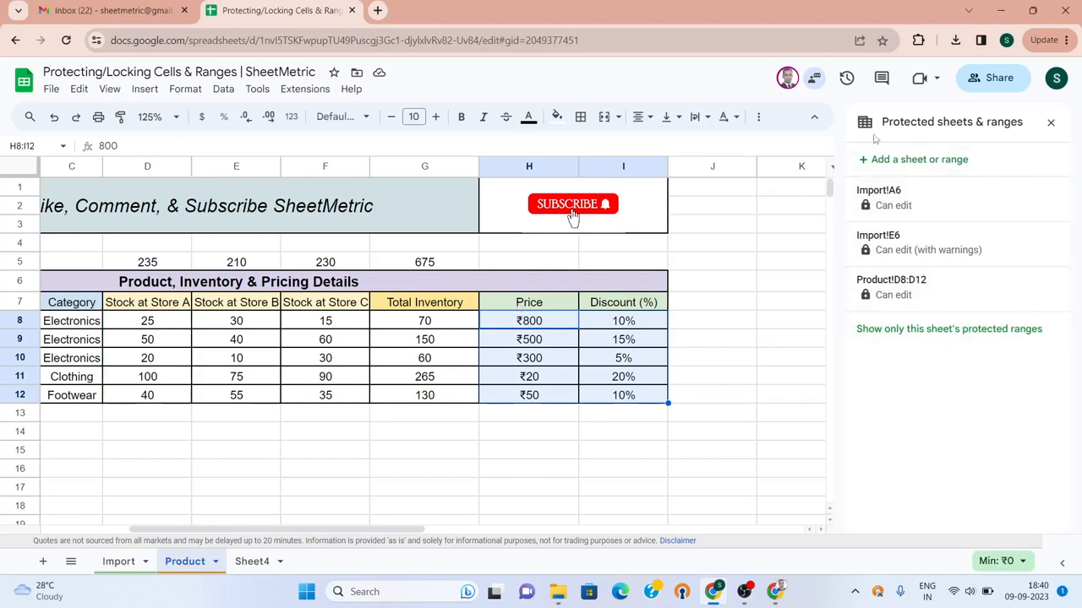
{"action": "mouse_move", "coordinate": [279, 504]}
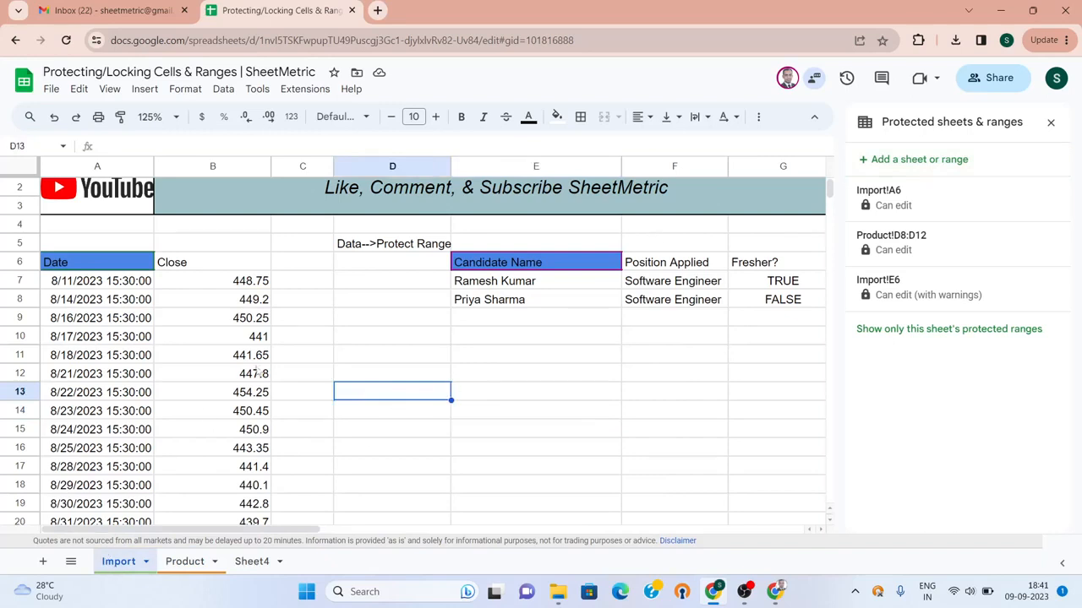
Start protecting the whole Import sheet from its tab's context menu
{"action": "left_click", "coordinate": [392, 299]}
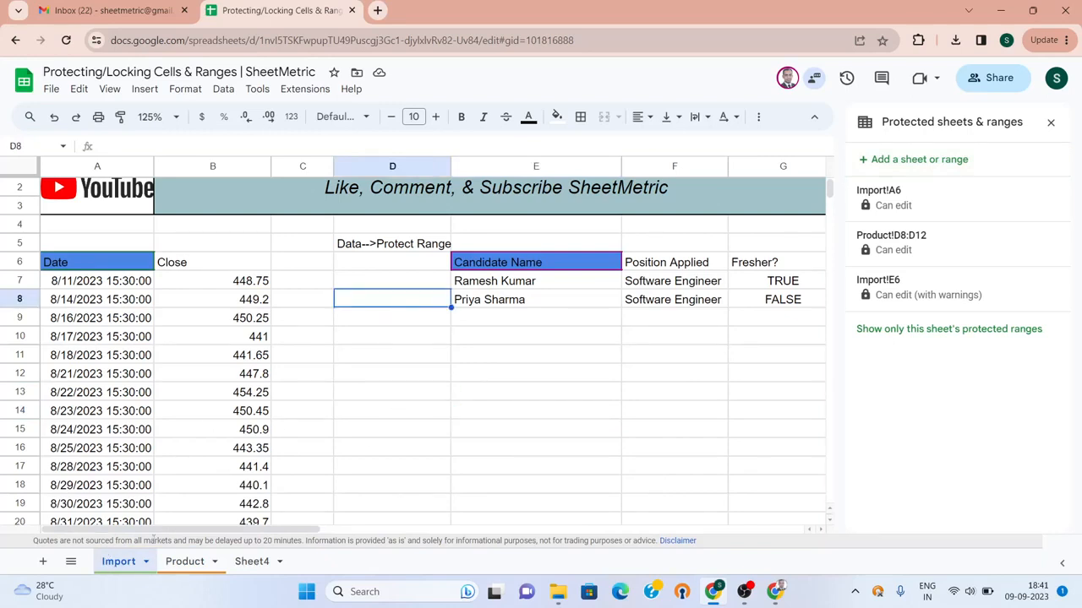
{"action": "right_click", "coordinate": [116, 562]}
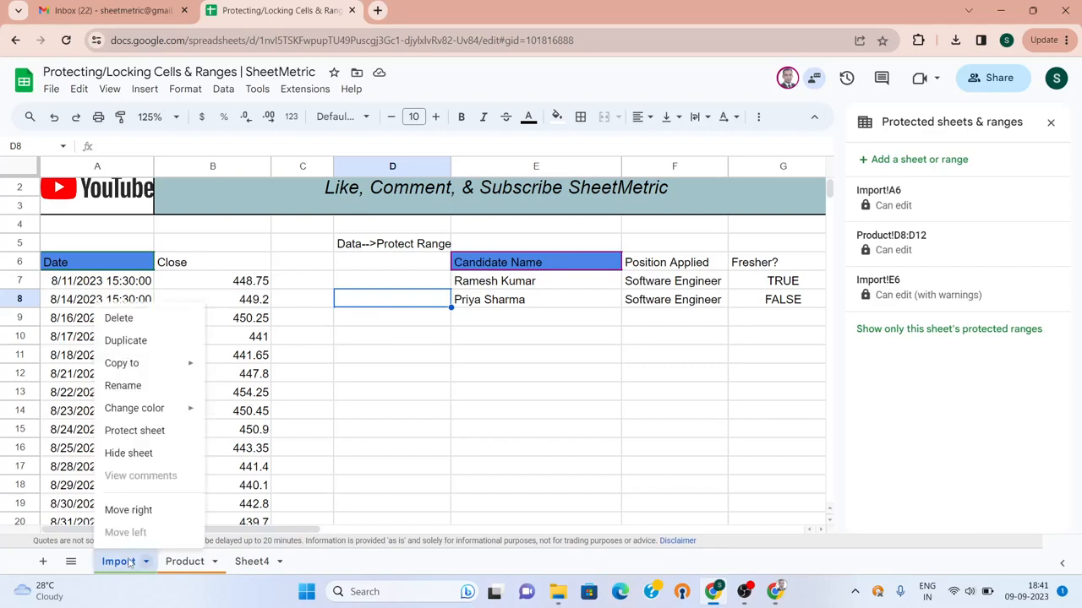
{"action": "mouse_move", "coordinate": [128, 453]}
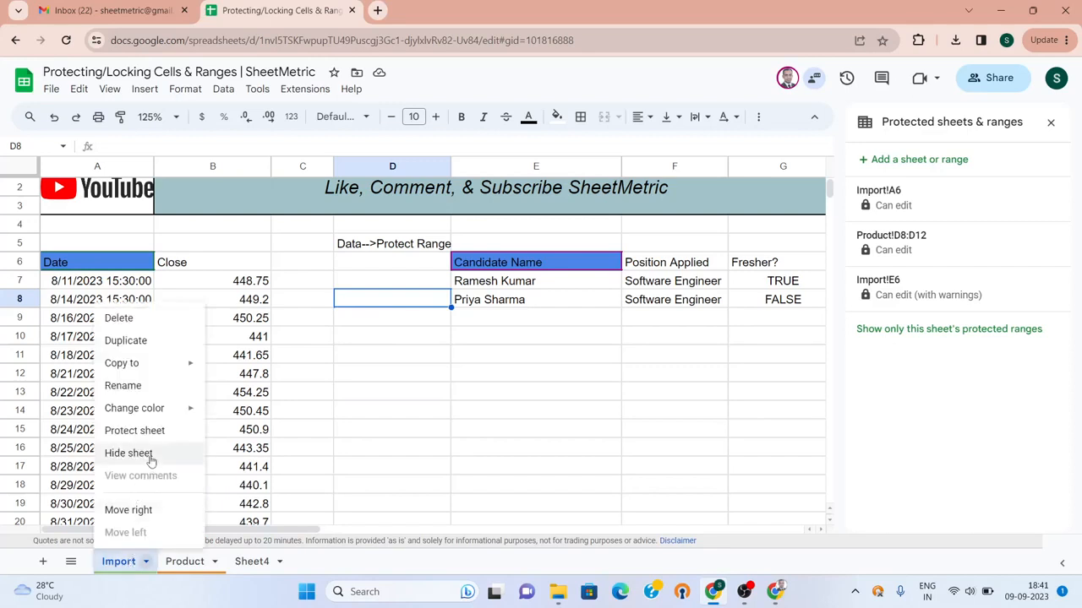
{"action": "mouse_move", "coordinate": [150, 458]}
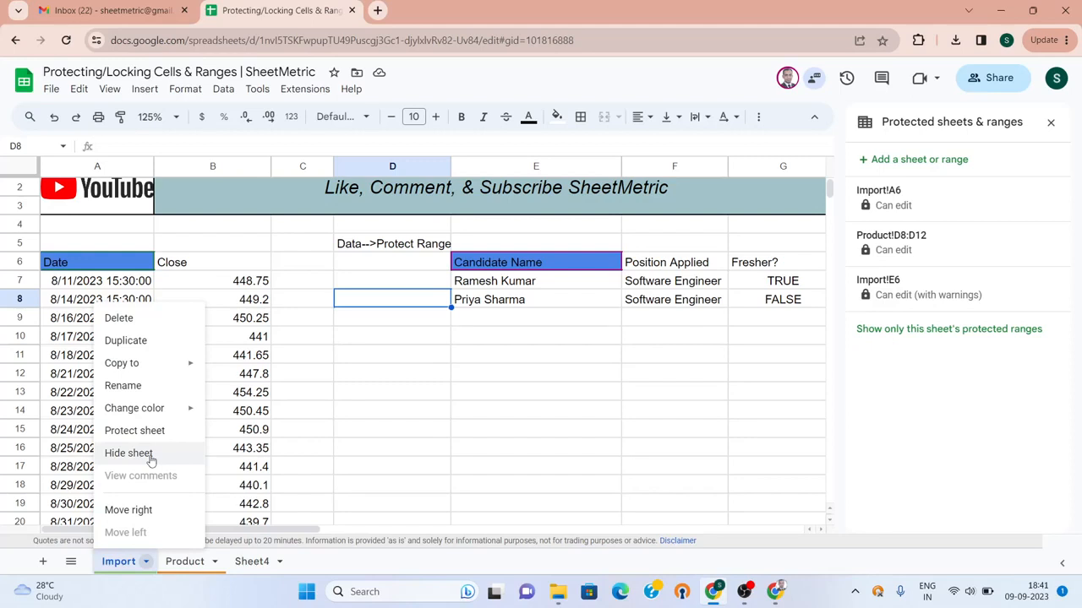
{"action": "mouse_move", "coordinate": [148, 454]}
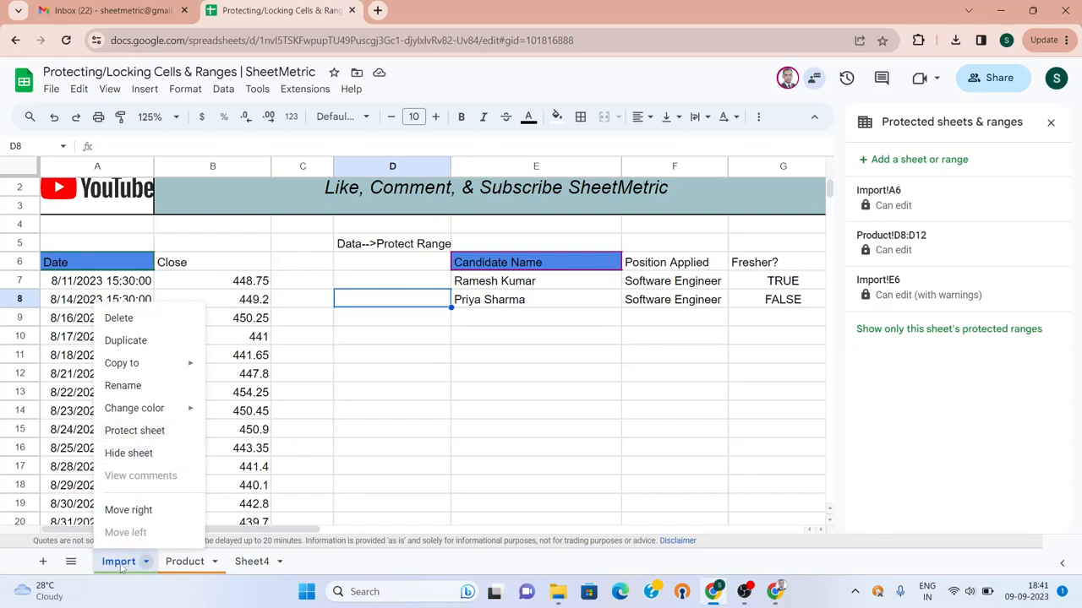
{"action": "mouse_move", "coordinate": [128, 490]}
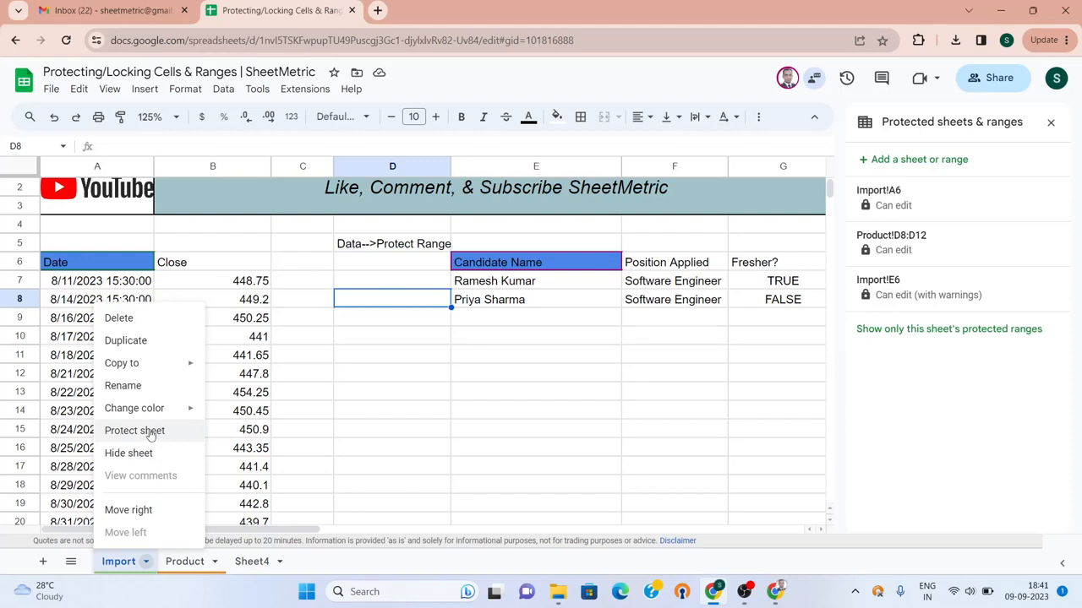
{"action": "left_click", "coordinate": [134, 431]}
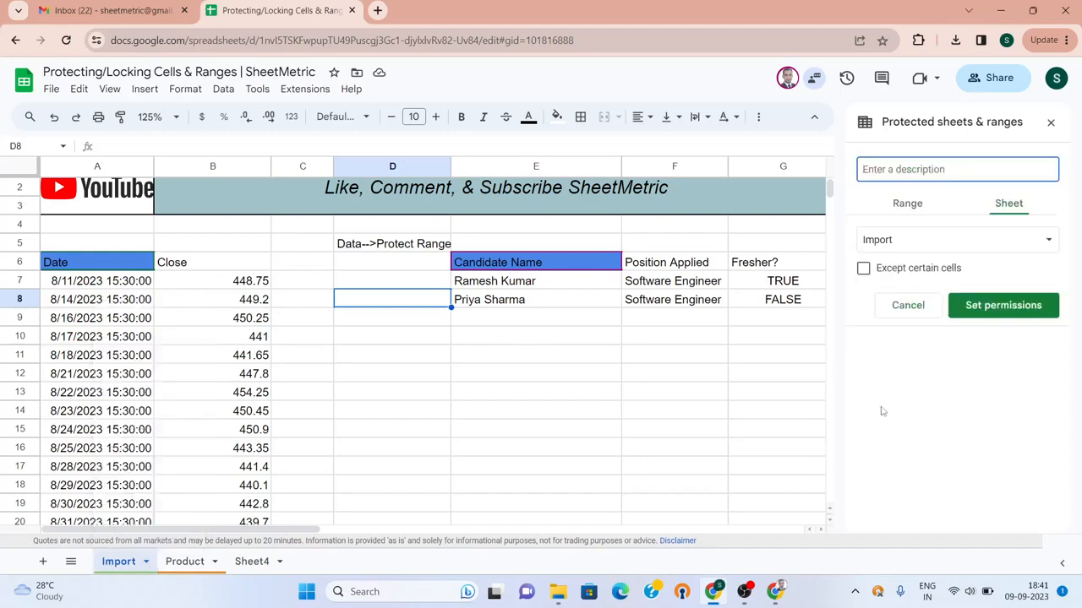
Restrict editing of the Import sheet to the owner, removing the other editor
{"action": "left_click", "coordinate": [956, 169]}
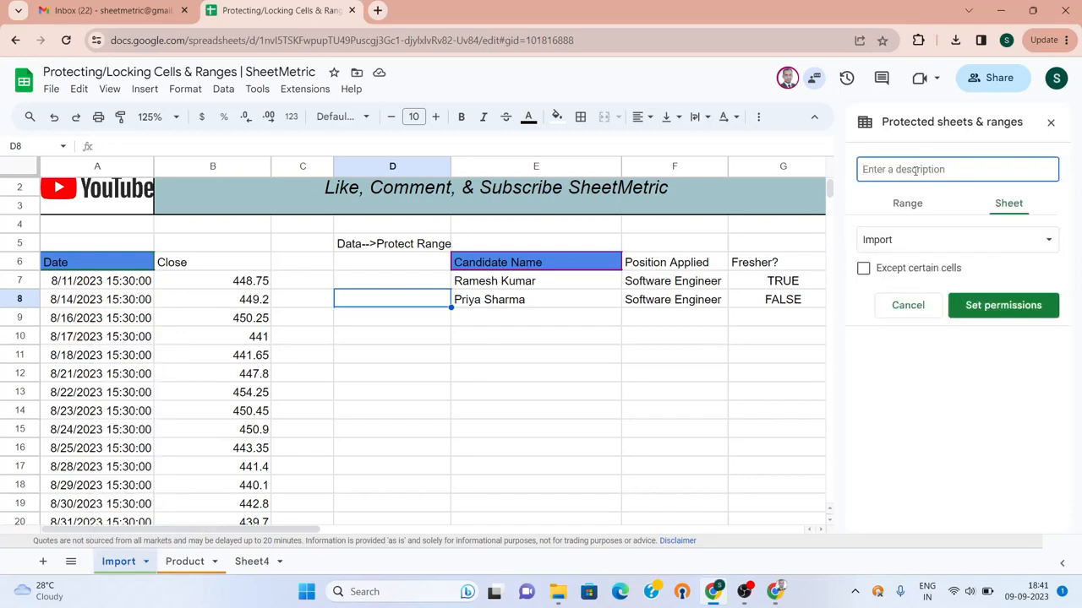
{"action": "left_click", "coordinate": [1002, 305]}
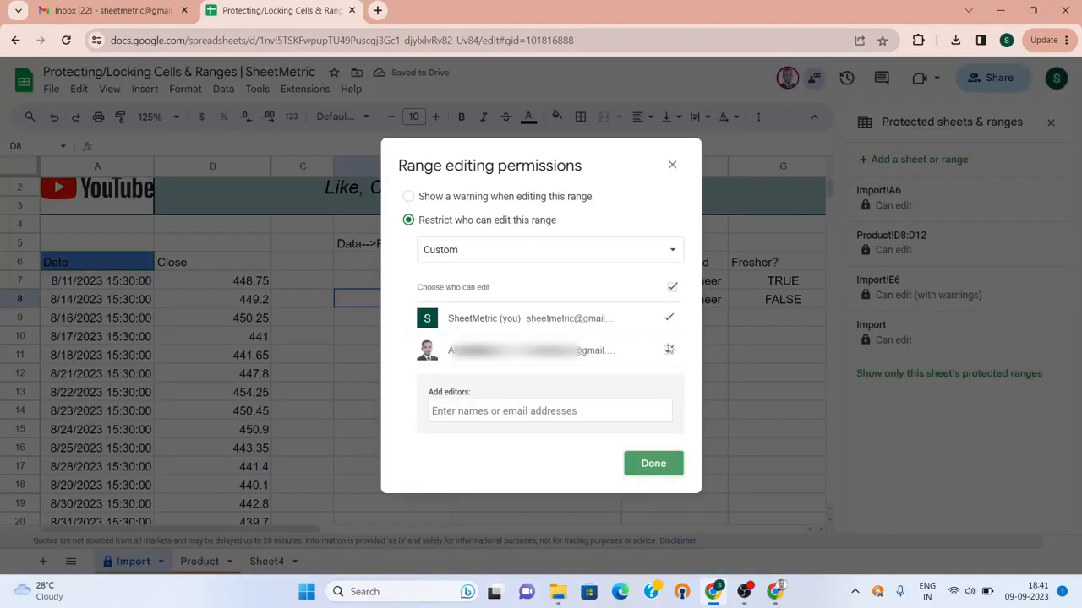
{"action": "left_click", "coordinate": [668, 350]}
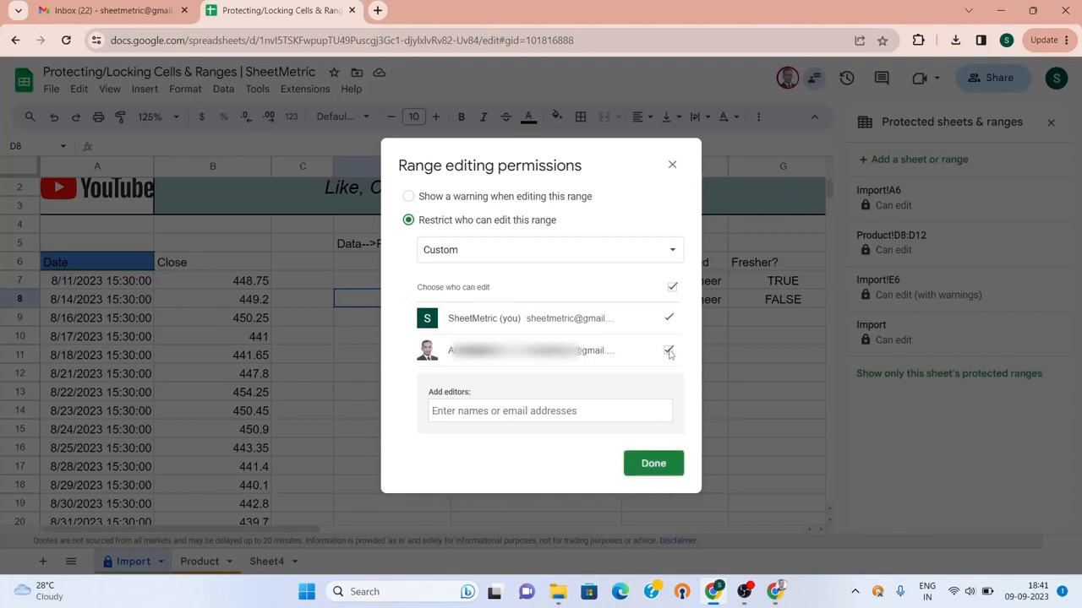
{"action": "left_click", "coordinate": [668, 351]}
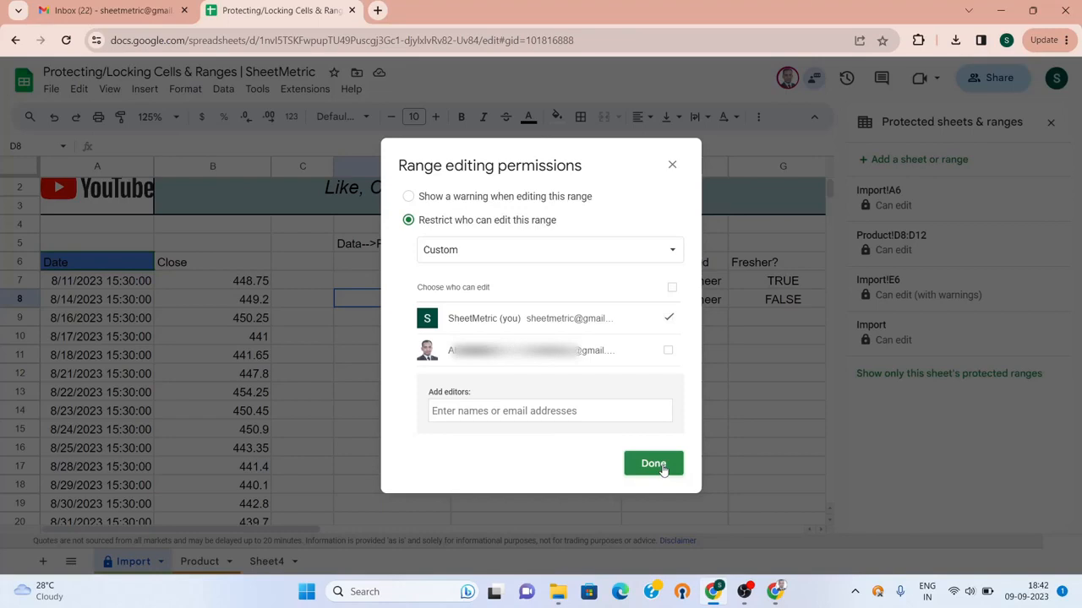
{"action": "left_click", "coordinate": [653, 463]}
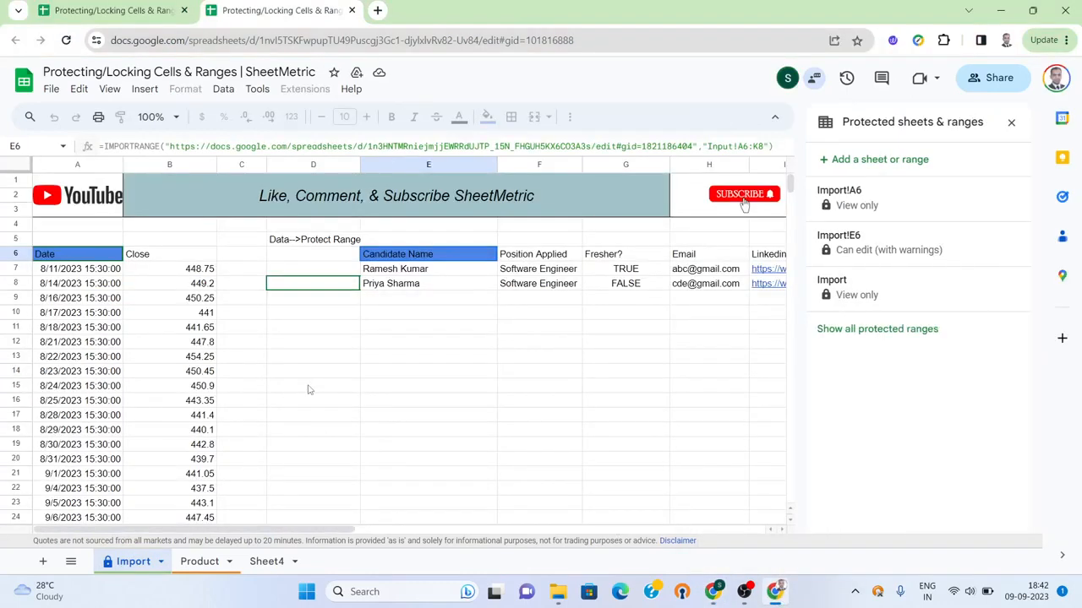
As the editor, test two locked Import cells, visit the Product sheet, and return to Import
{"action": "left_click", "coordinate": [311, 385]}
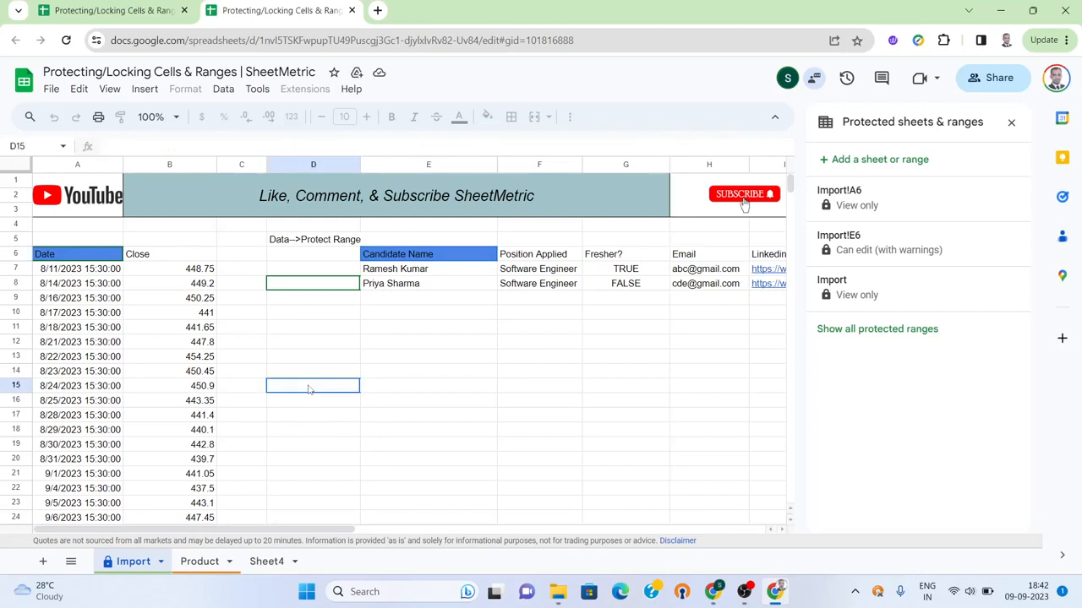
{"action": "left_click", "coordinate": [313, 356]}
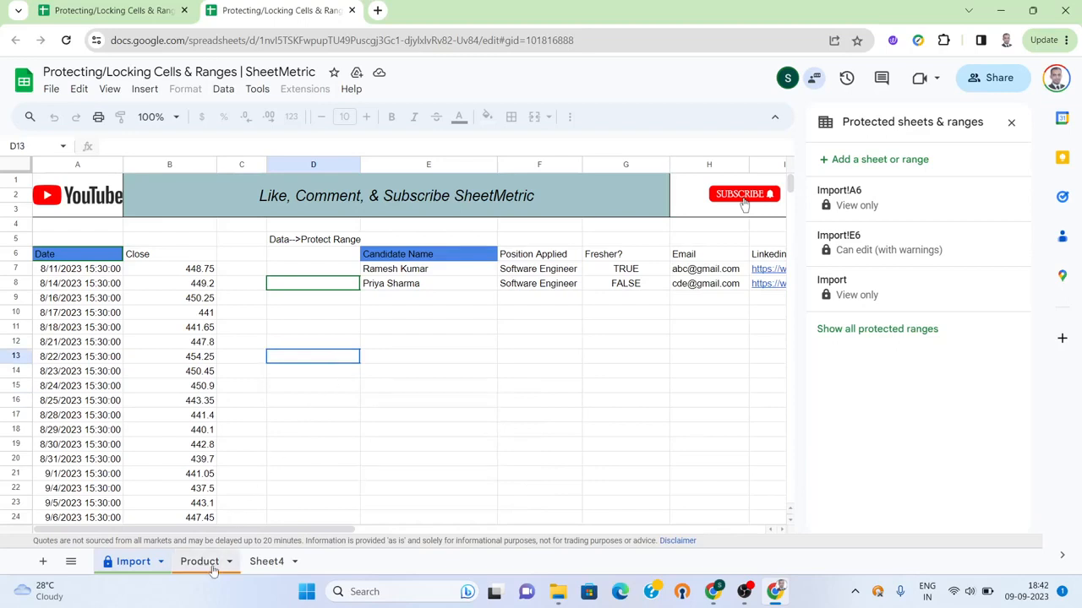
{"action": "left_click", "coordinate": [196, 562]}
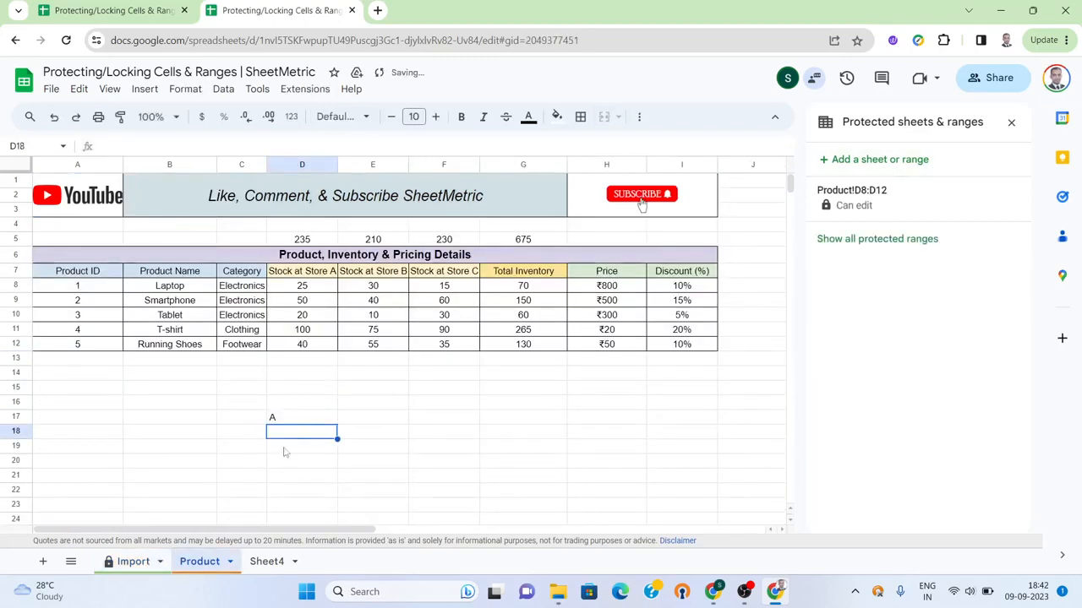
{"action": "left_click", "coordinate": [133, 561]}
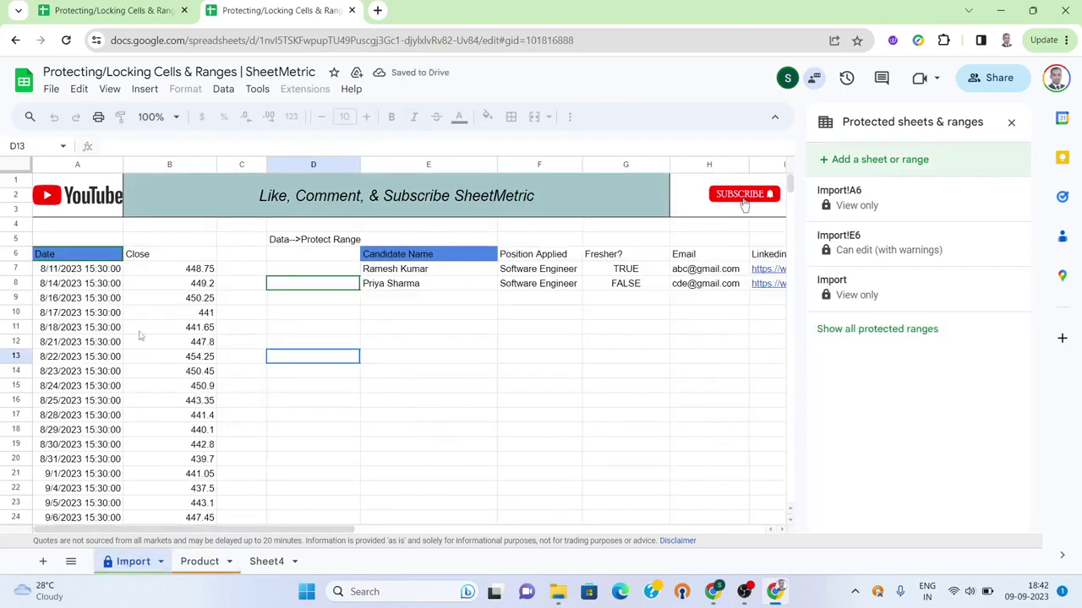
{"action": "mouse_move", "coordinate": [862, 414]}
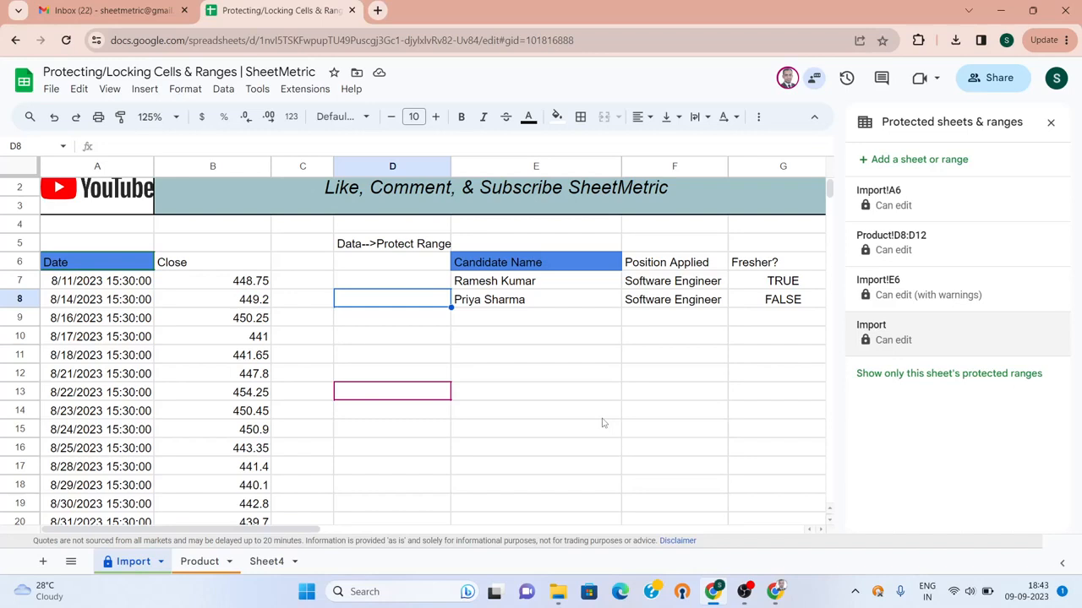
{"action": "mouse_move", "coordinate": [901, 294]}
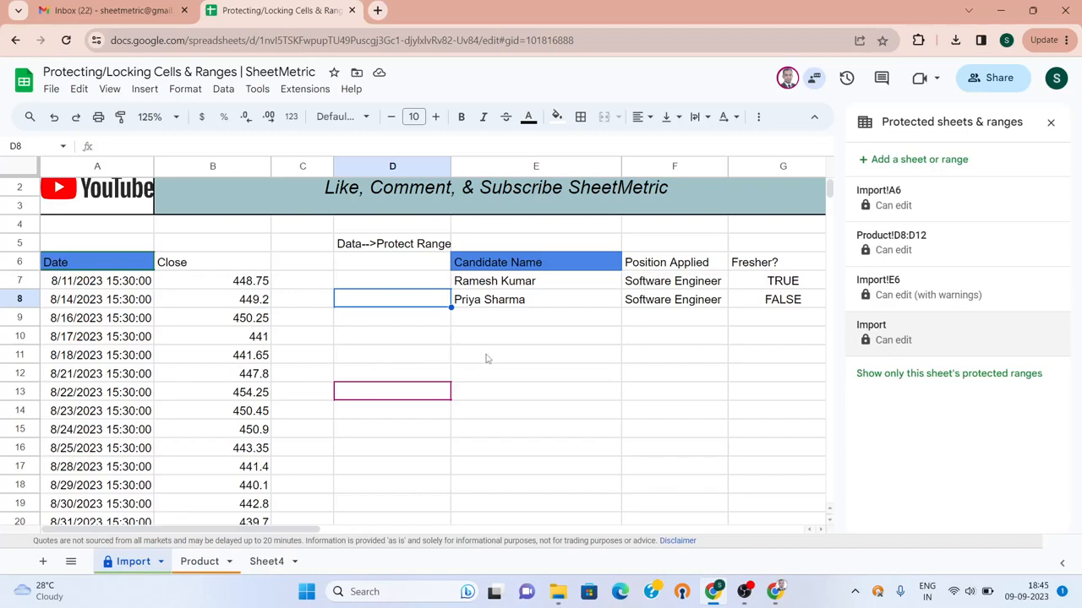
{"action": "mouse_move", "coordinate": [621, 406]}
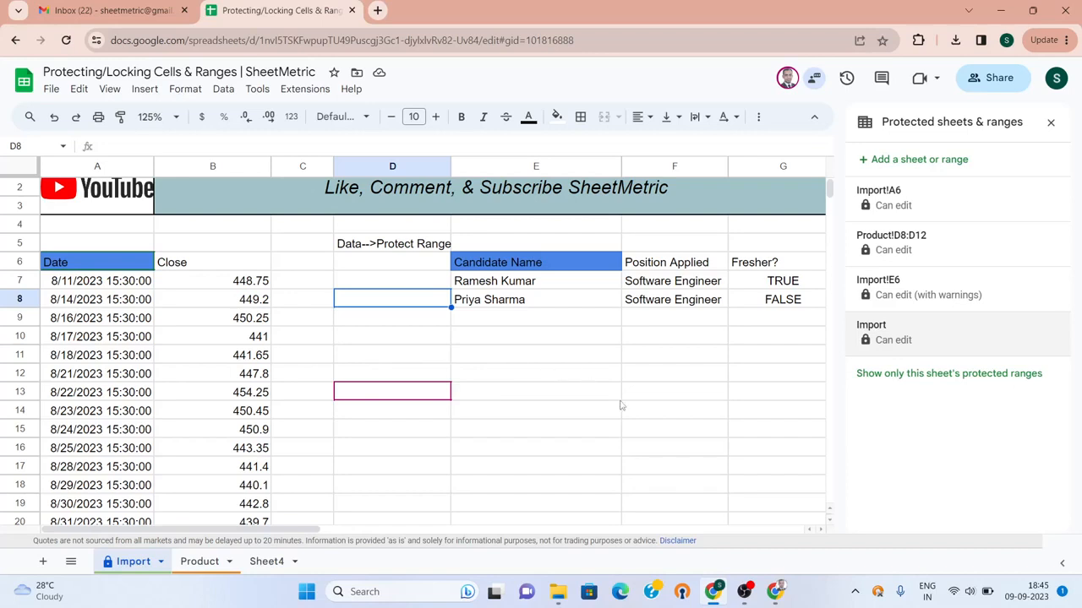